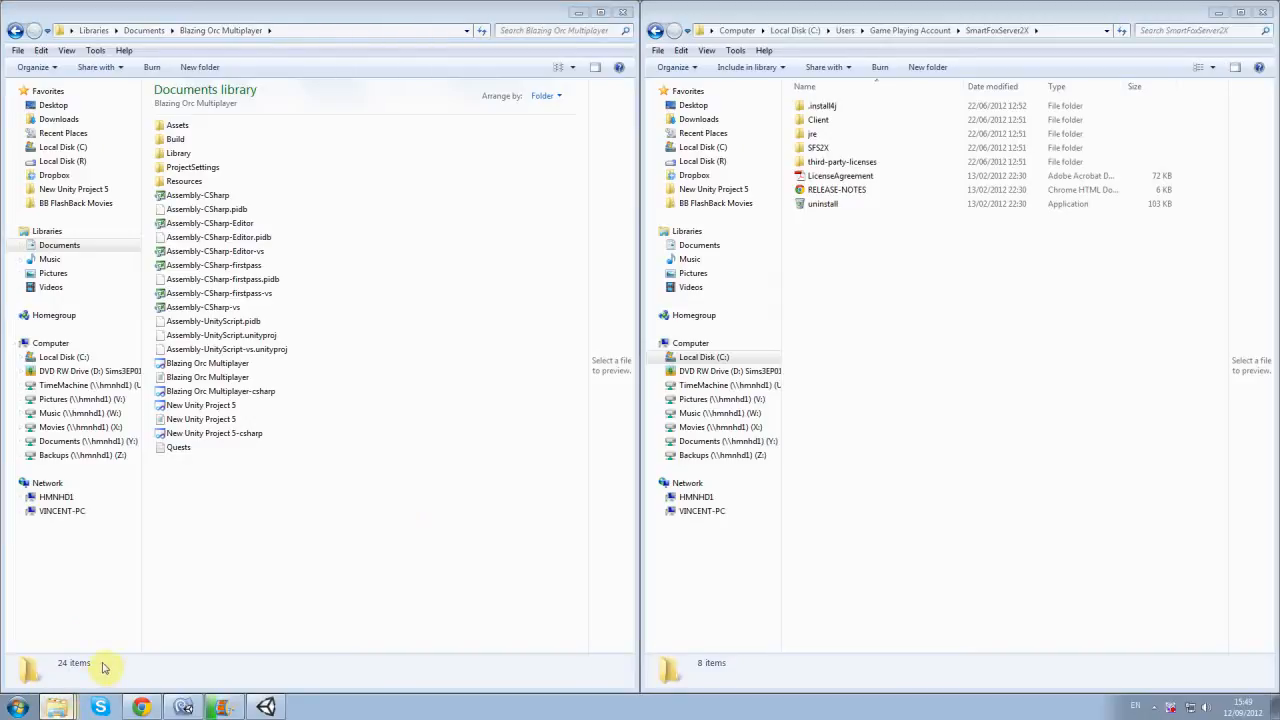
# Step: Start the sfs2x-standalone SmartFoxServer from the multiplayer Build's SFS2X folder until it reports ready
pyautogui.doubleClick(176, 140)
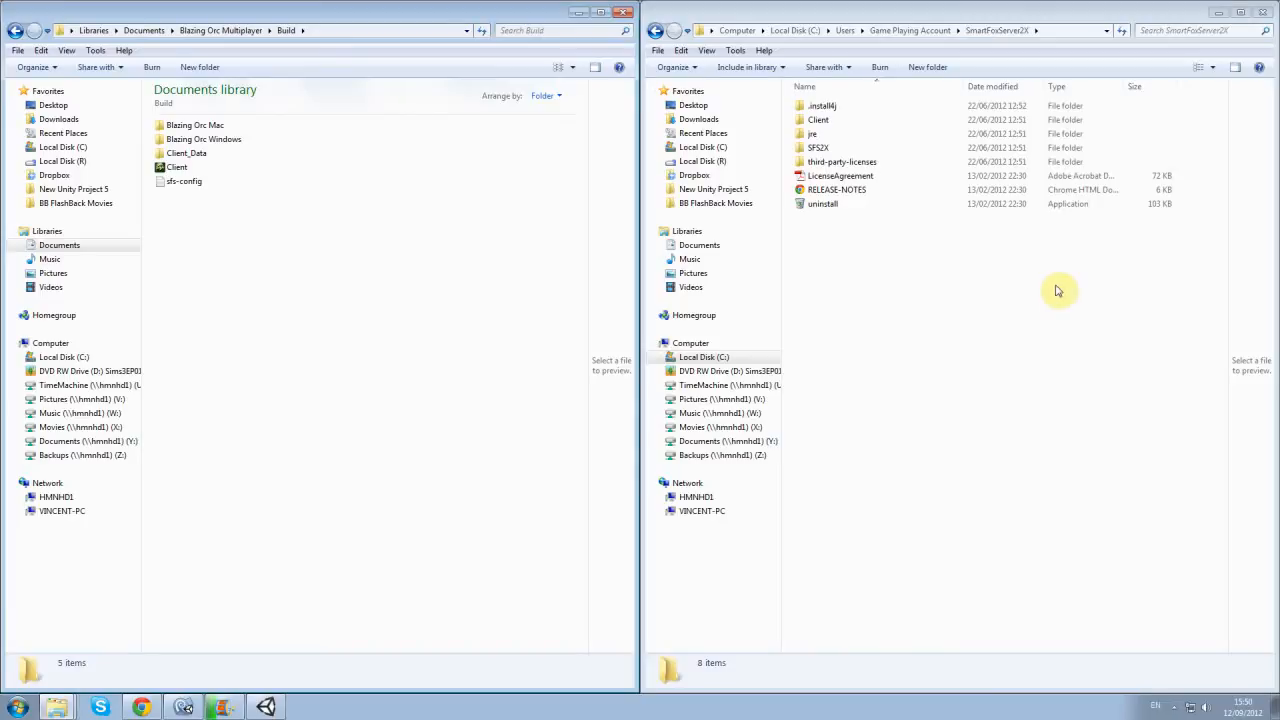
pyautogui.doubleClick(818, 148)
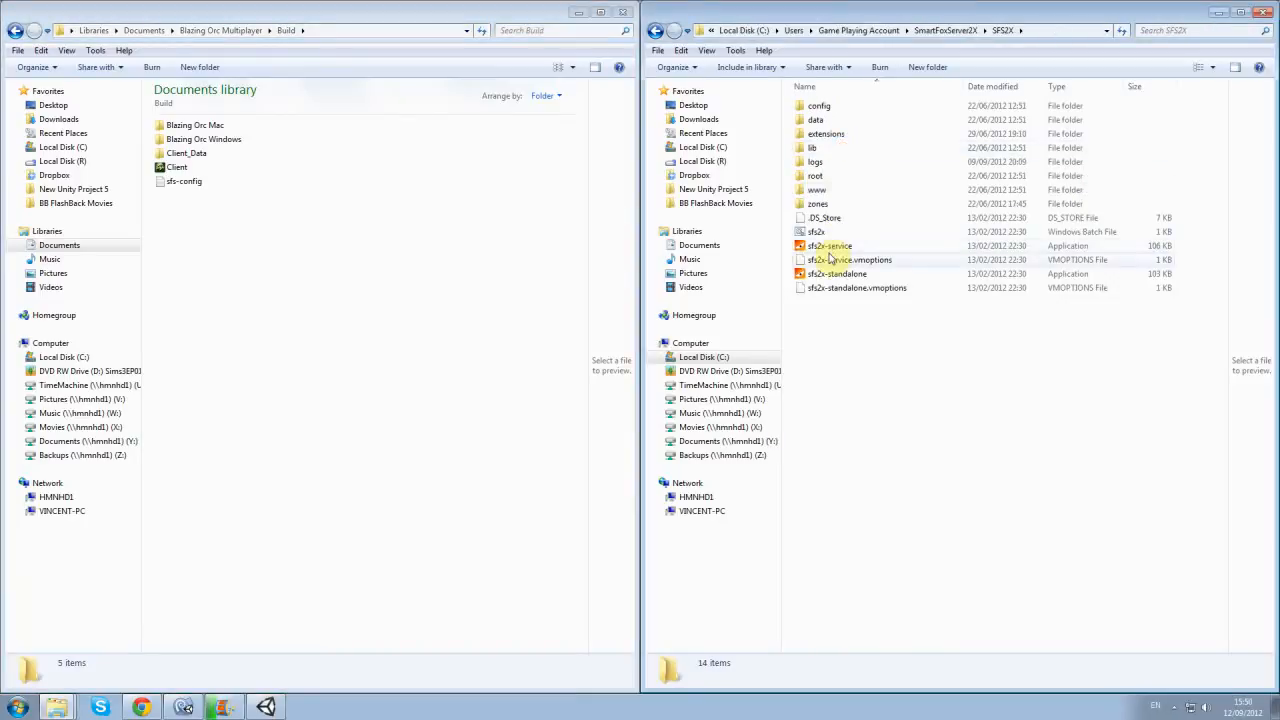
pyautogui.click(836, 272)
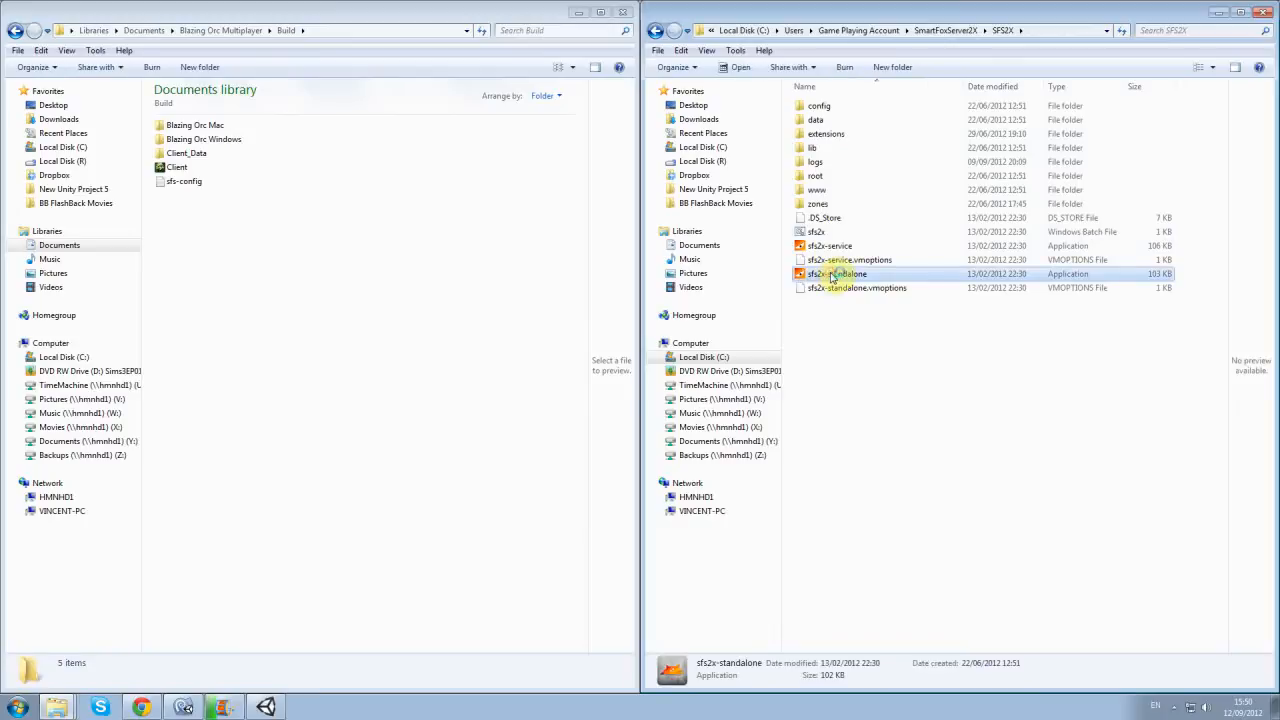
pyautogui.doubleClick(838, 272)
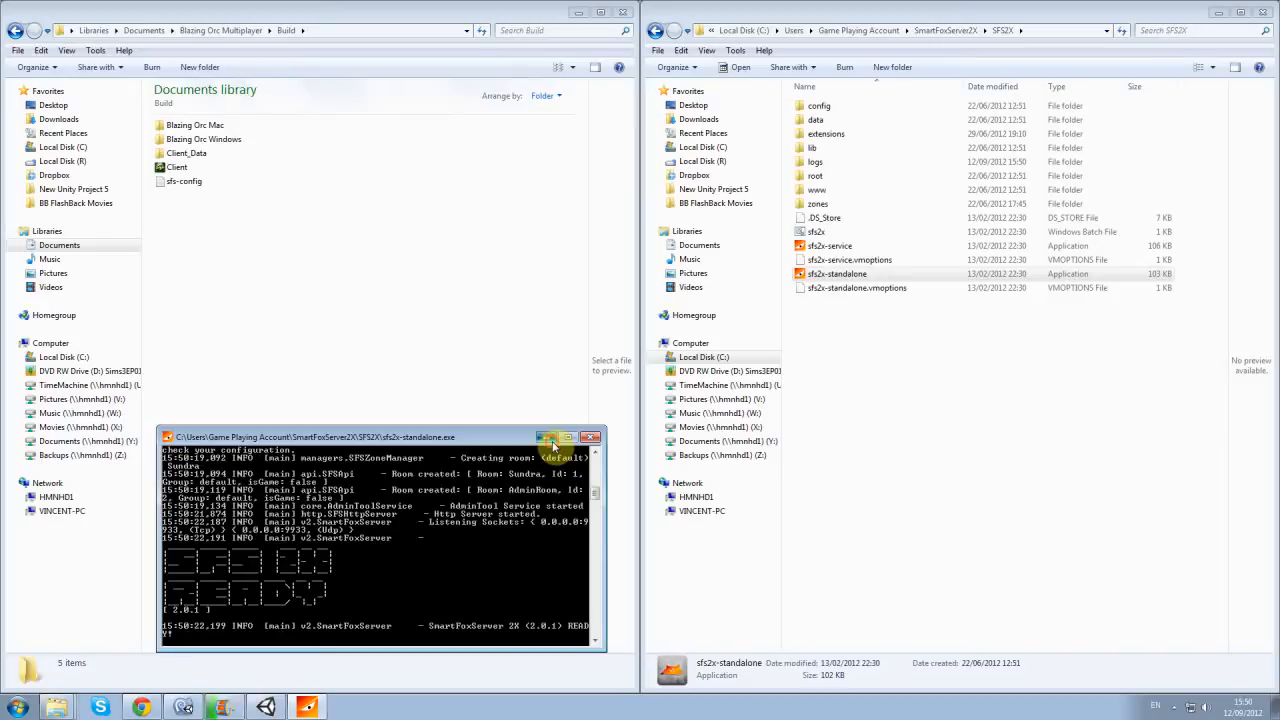
# Step: Launch the Client build at 1280 x 768 Windowed, reaching the Warriors Tale login screen
pyautogui.click(550, 436)
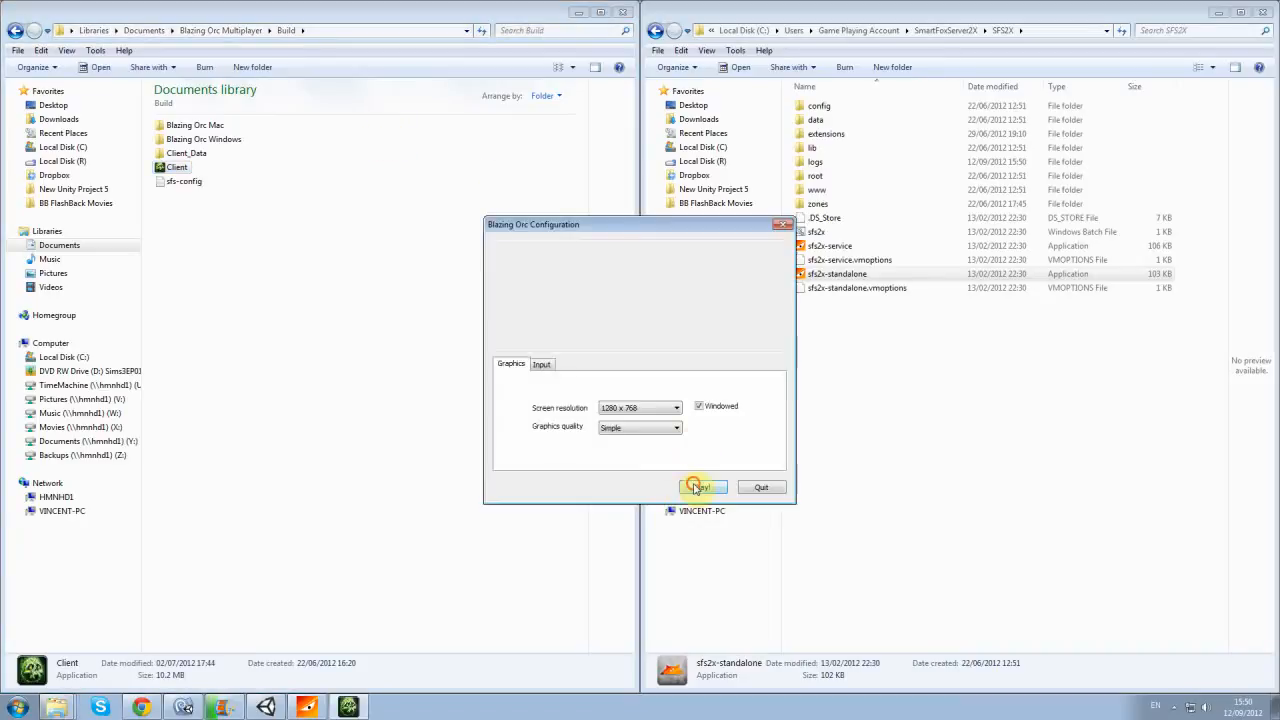
pyautogui.click(700, 488)
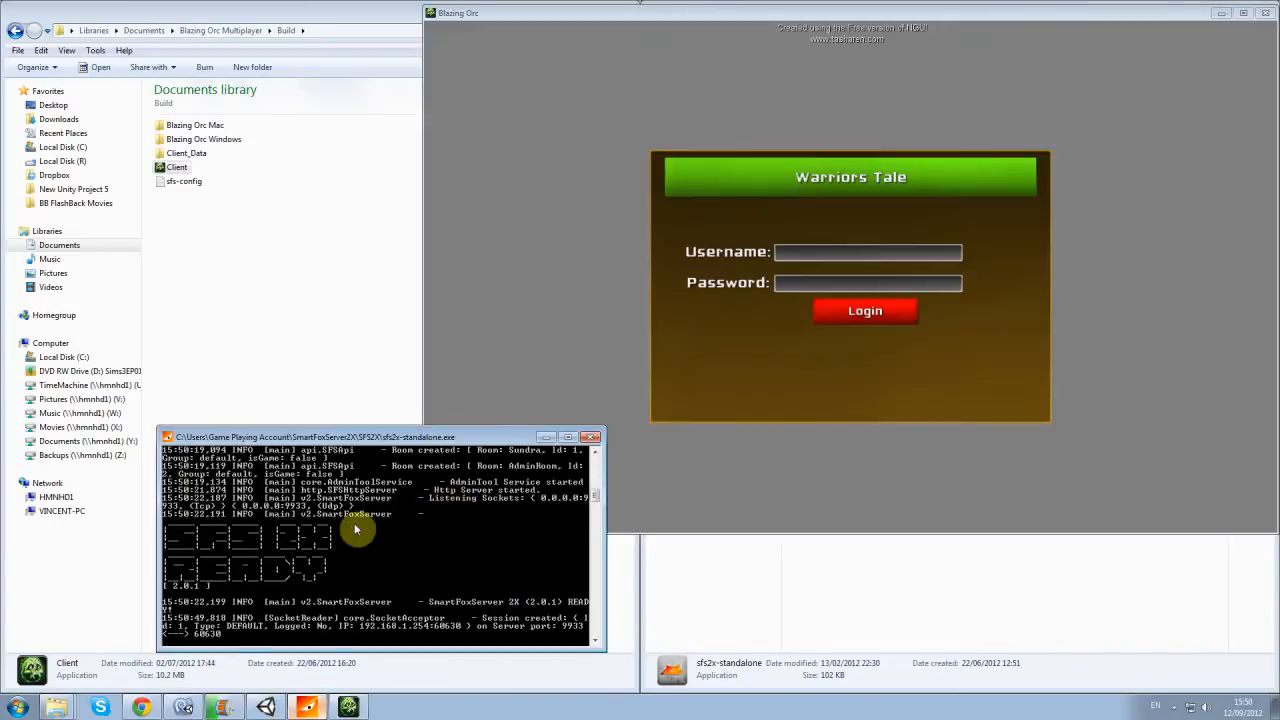
pyautogui.moveTo(316, 614)
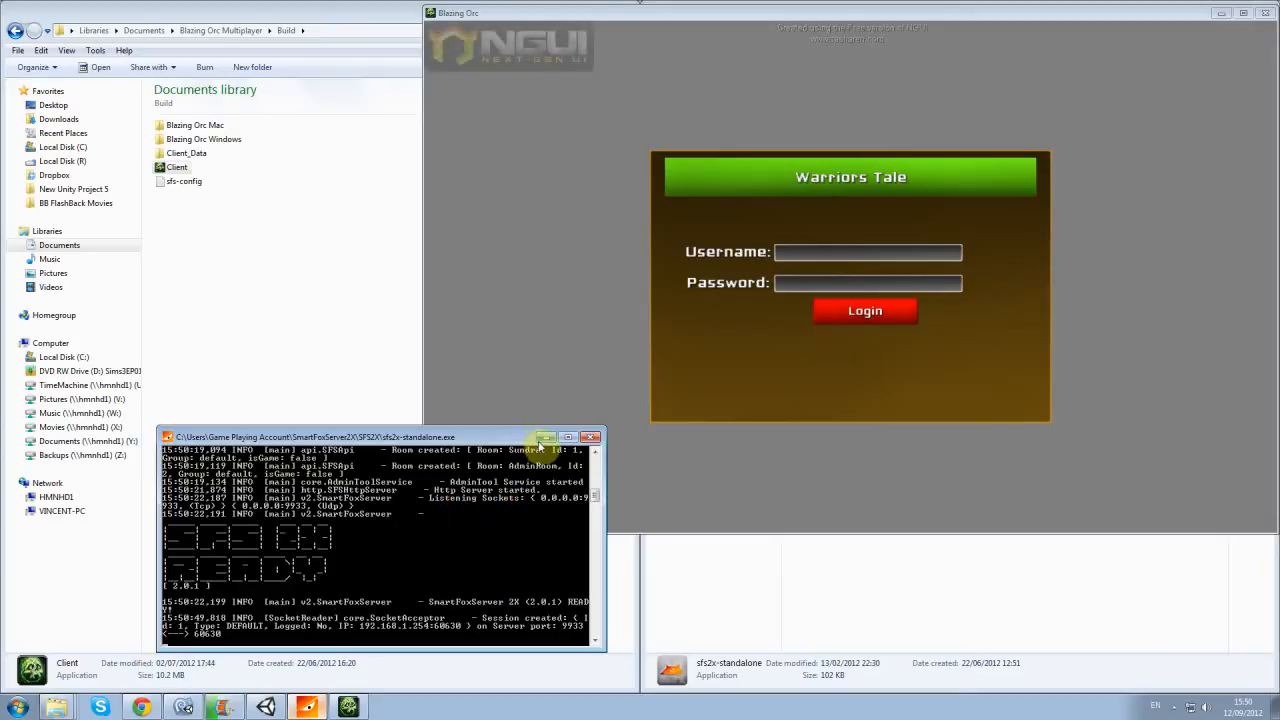
pyautogui.moveTo(536, 448)
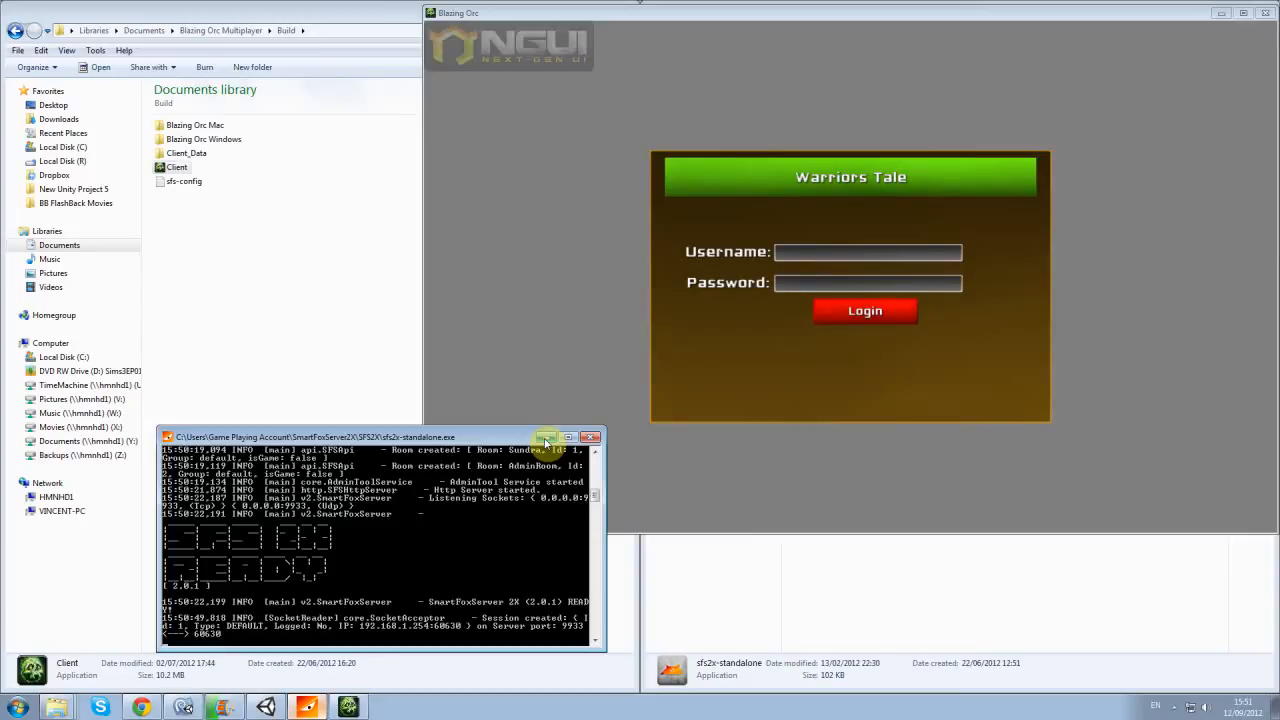
# Step: Log into the game server as wikened, entering the 3D world as a level 1 character
pyautogui.click(548, 436)
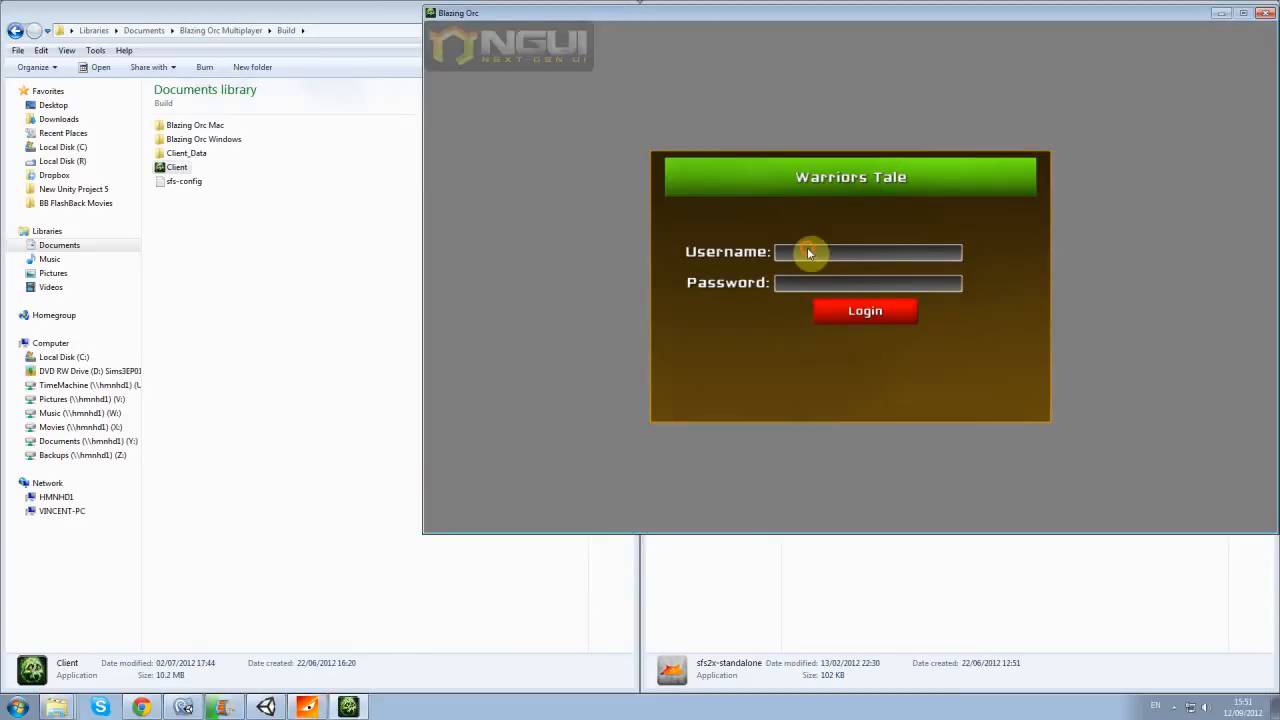
pyautogui.click(868, 252)
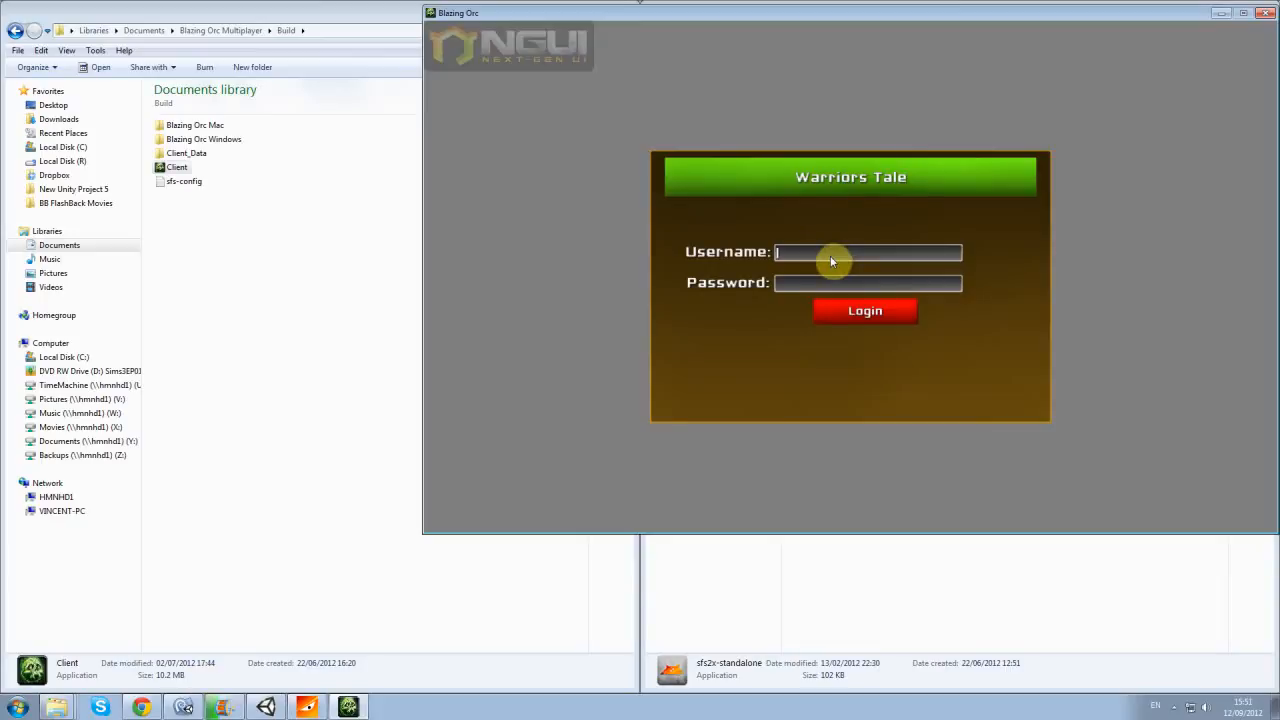
pyautogui.write('wikenedj')
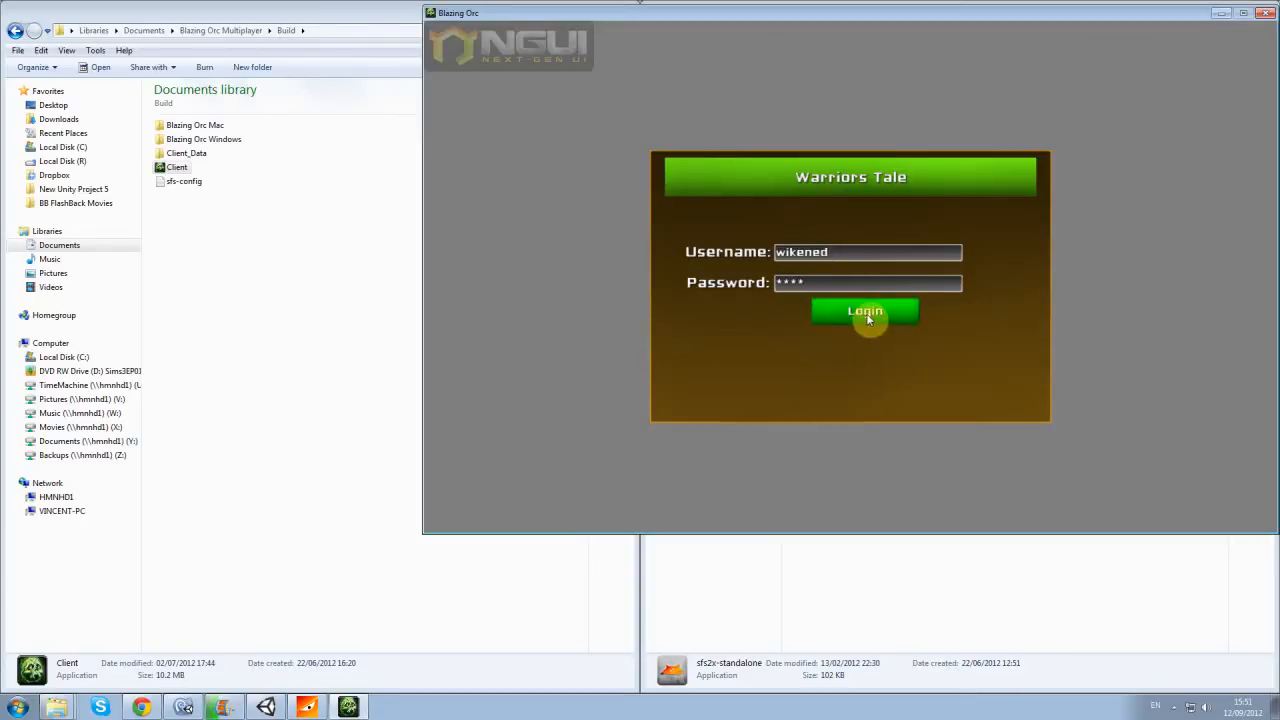
pyautogui.click(864, 312)
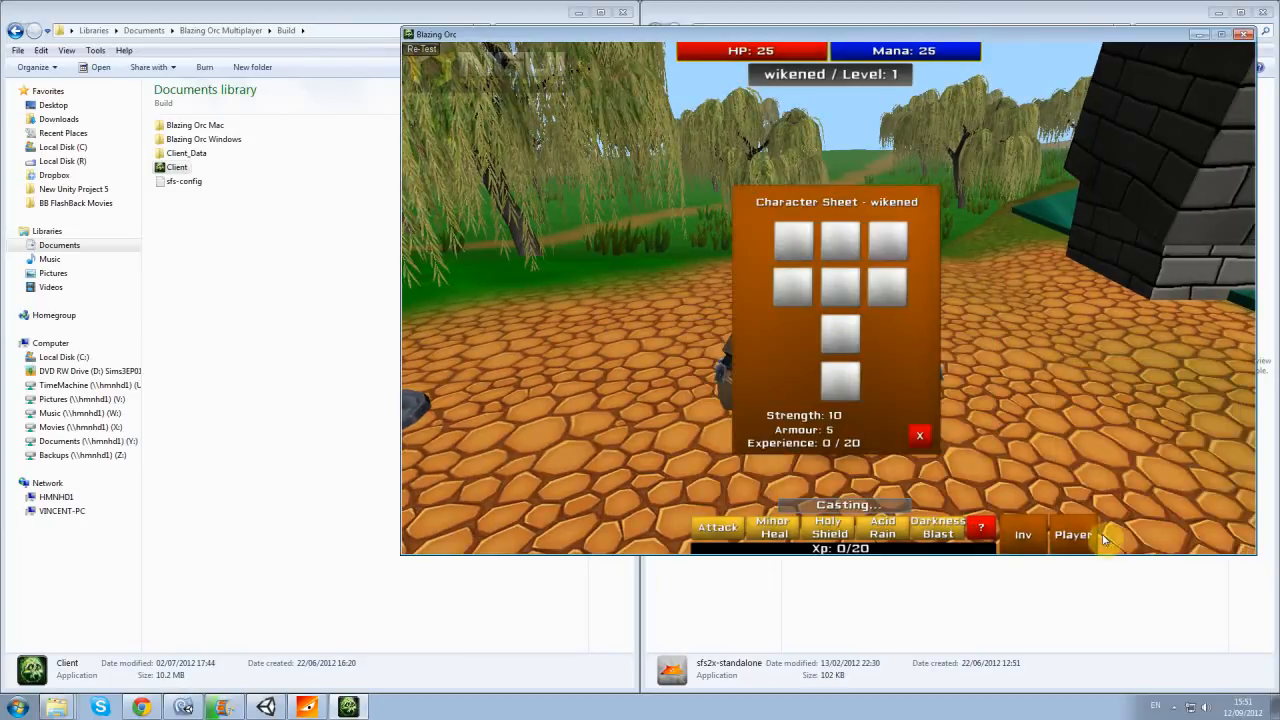
# Step: Close wikened's character sheet and inventory panel
pyautogui.click(918, 436)
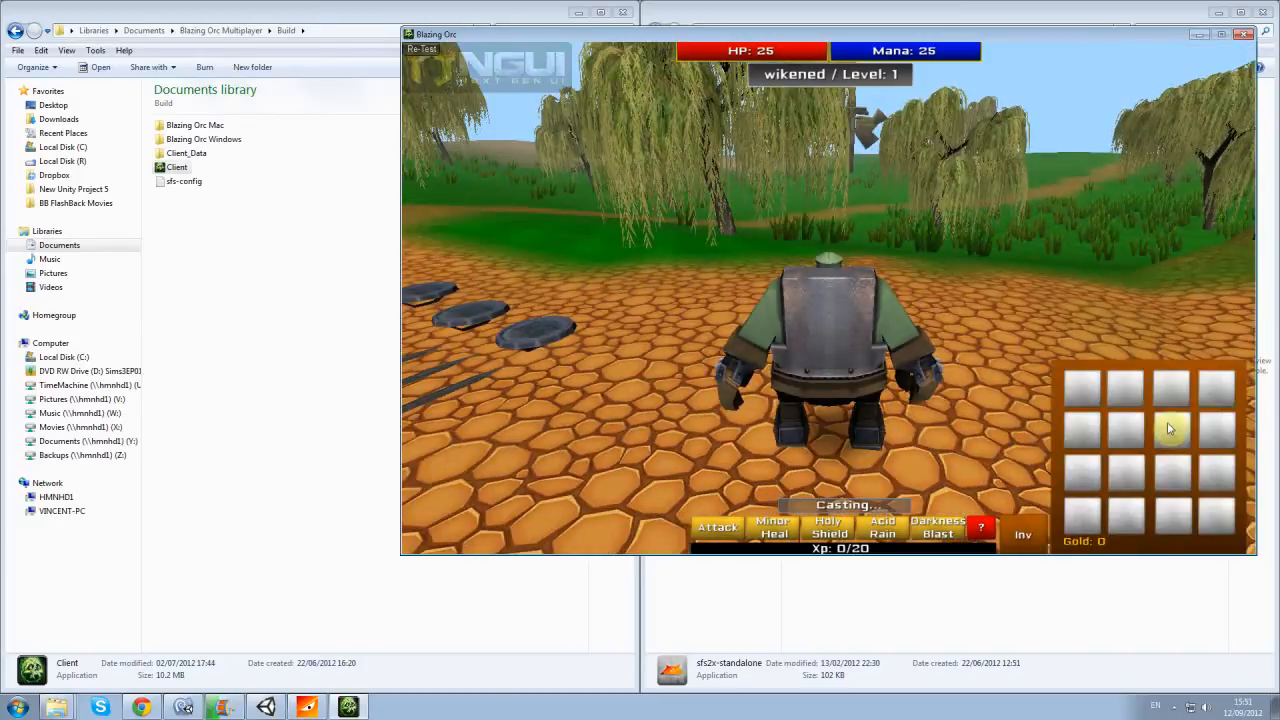
pyautogui.click(1022, 534)
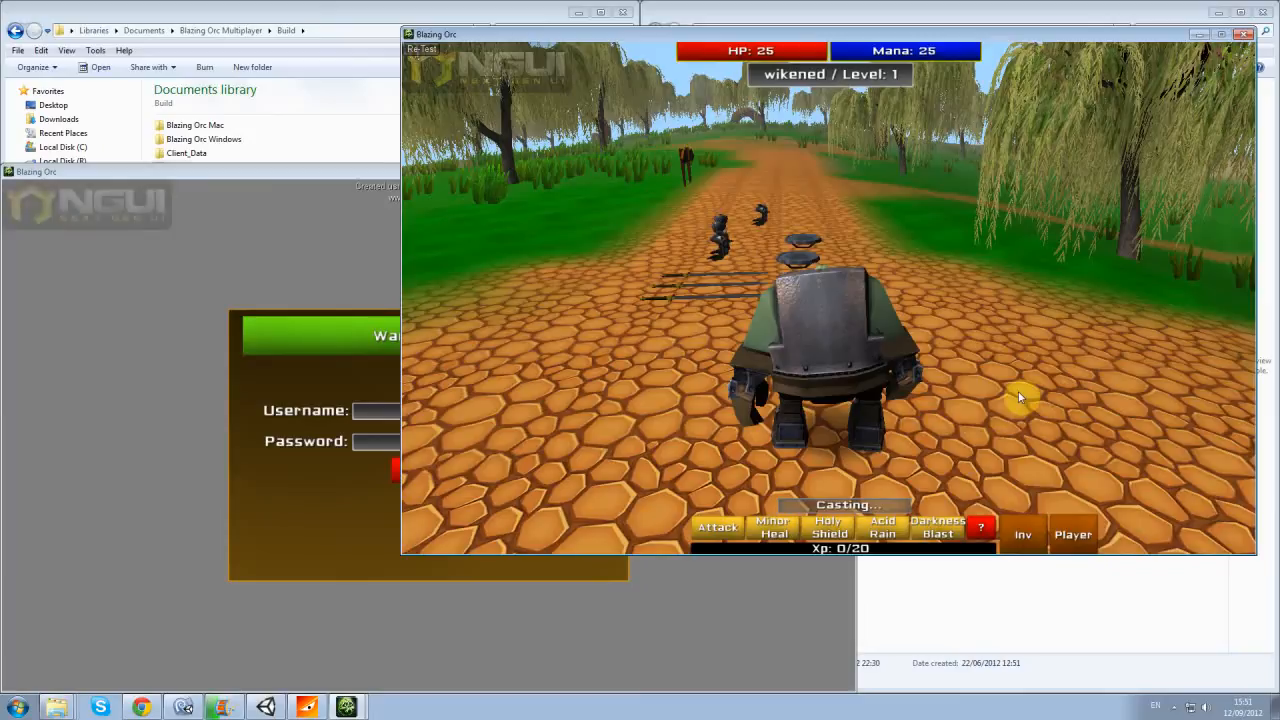
pyautogui.moveTo(1020, 390)
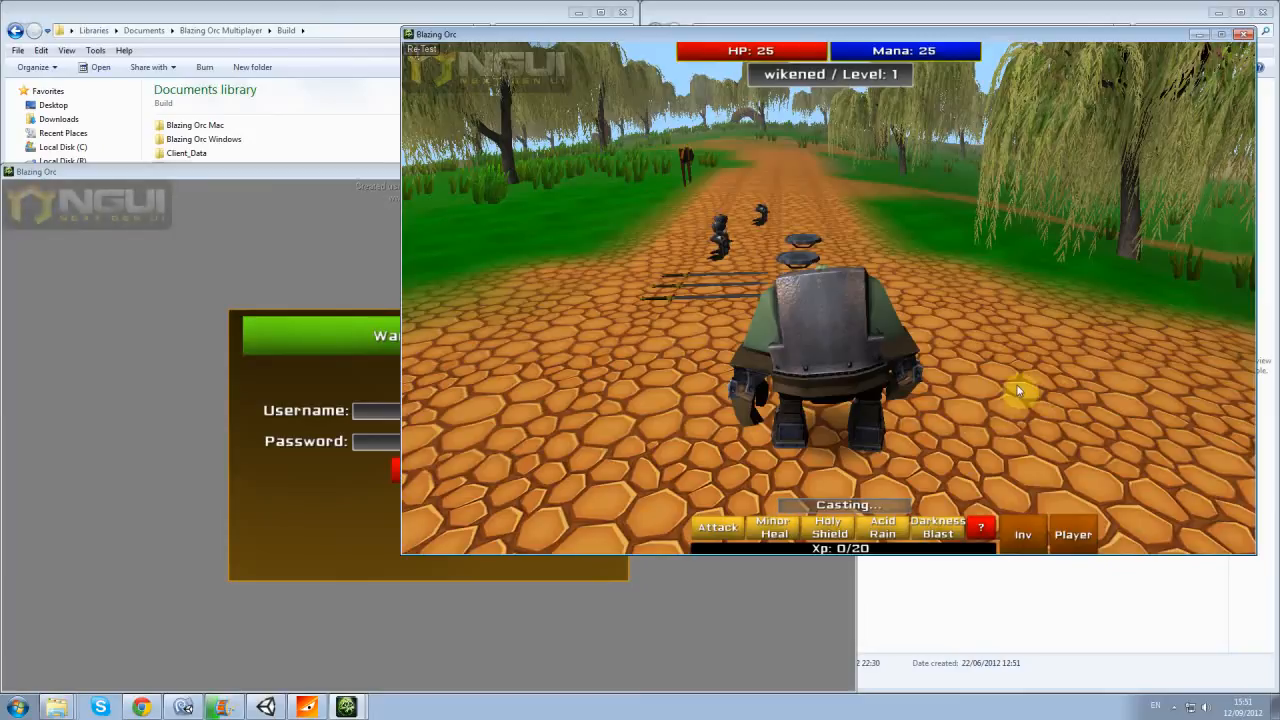
# Step: Log the second client in as wads, joining wikened in the same world
pyautogui.click(1022, 532)
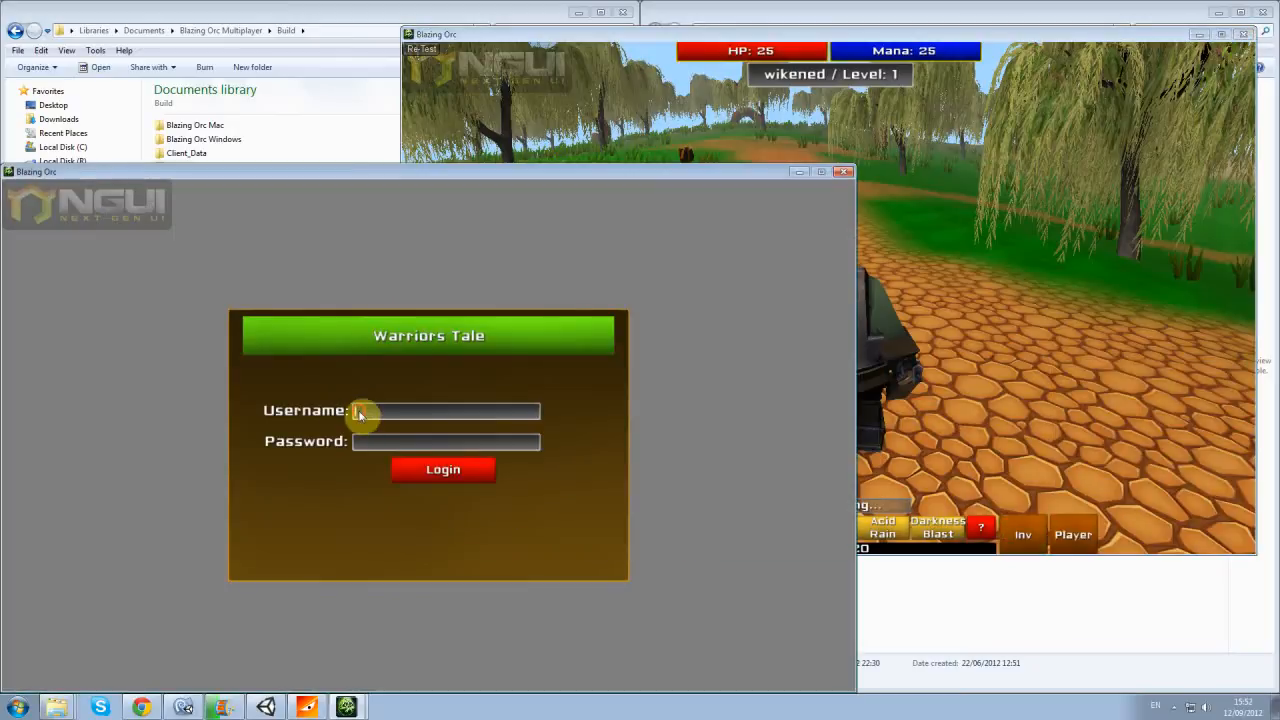
pyautogui.write('wads')
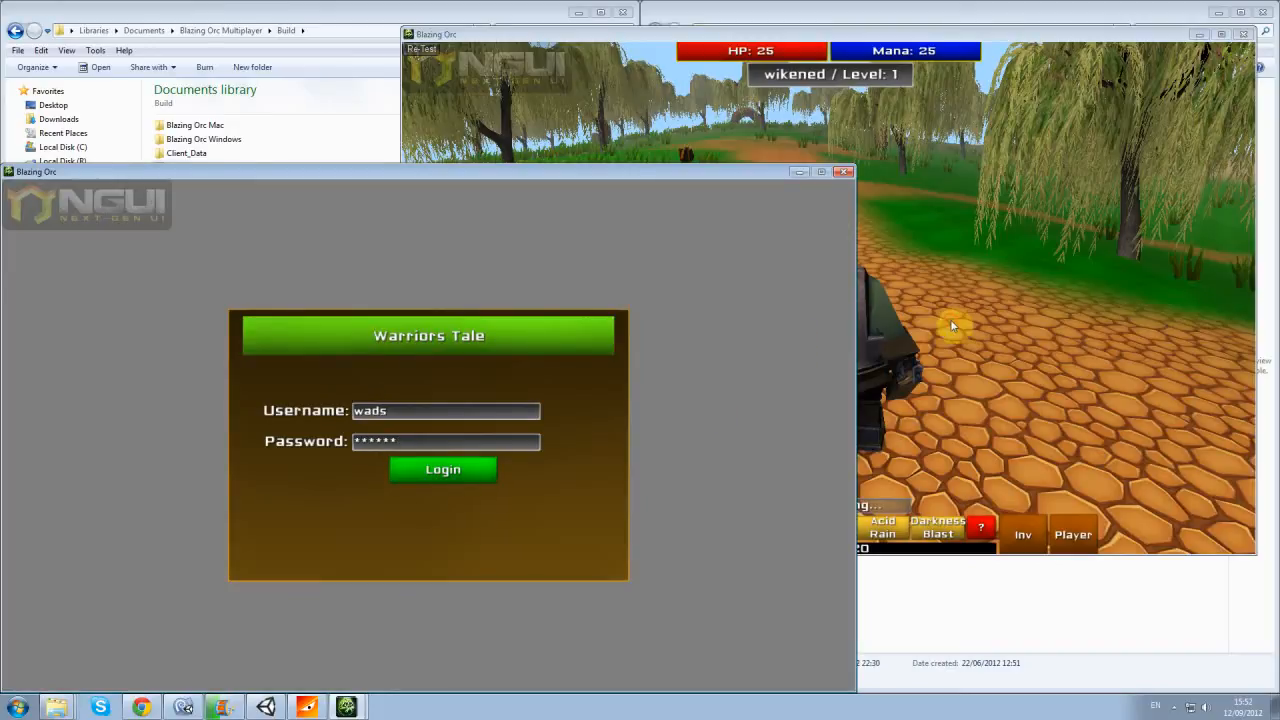
pyautogui.click(442, 468)
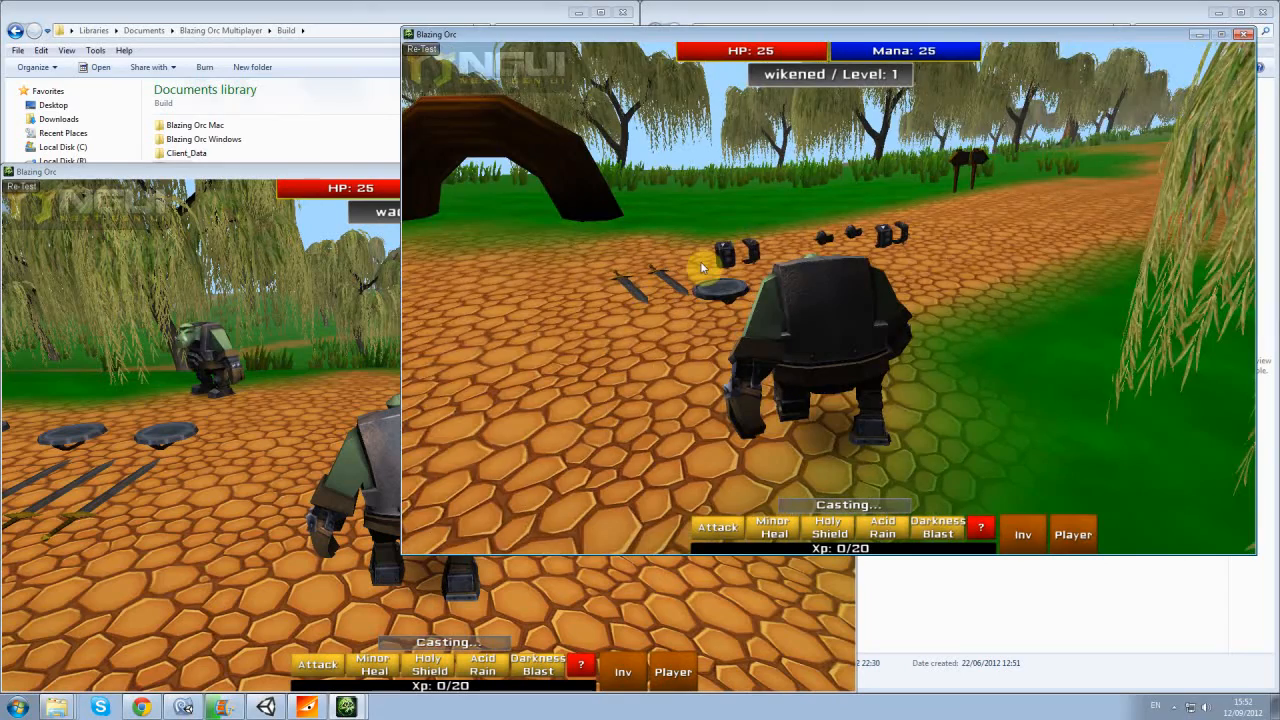
# Step: Equip gear on wikened's character sheet for Strength 55 and Armour 50, then return to the Dropbox folder
pyautogui.click(1020, 534)
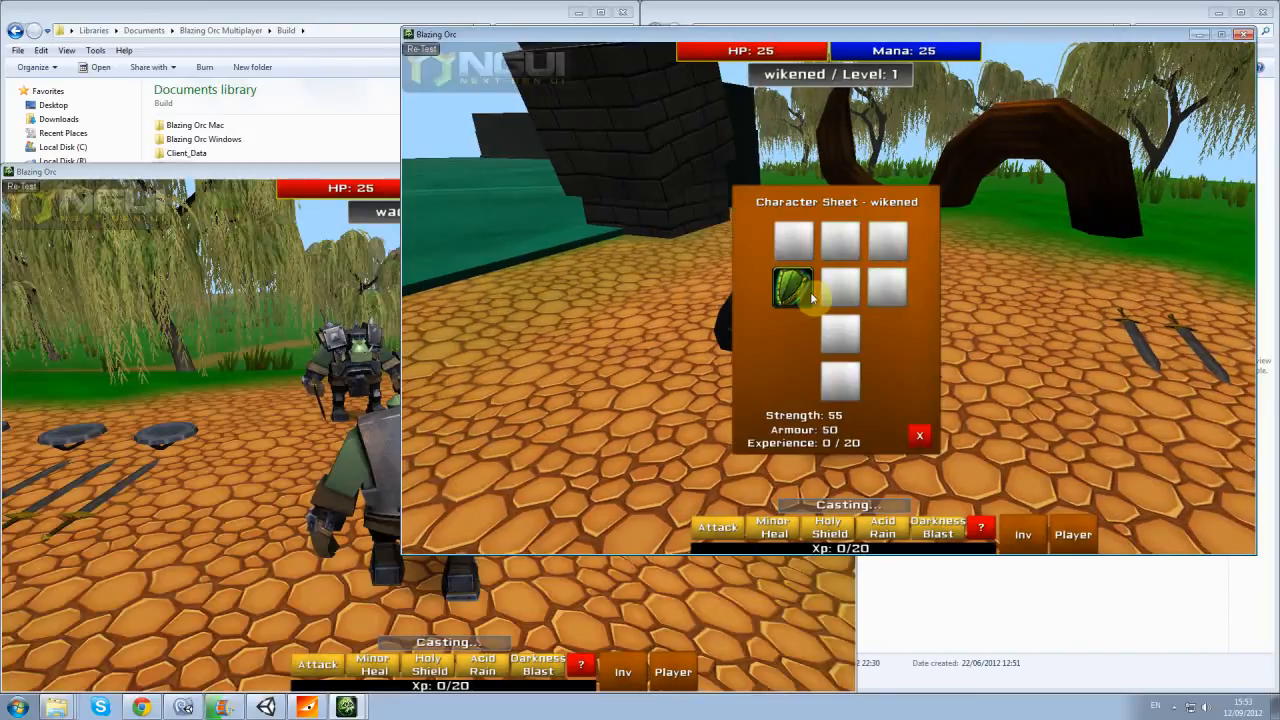
pyautogui.click(1022, 534)
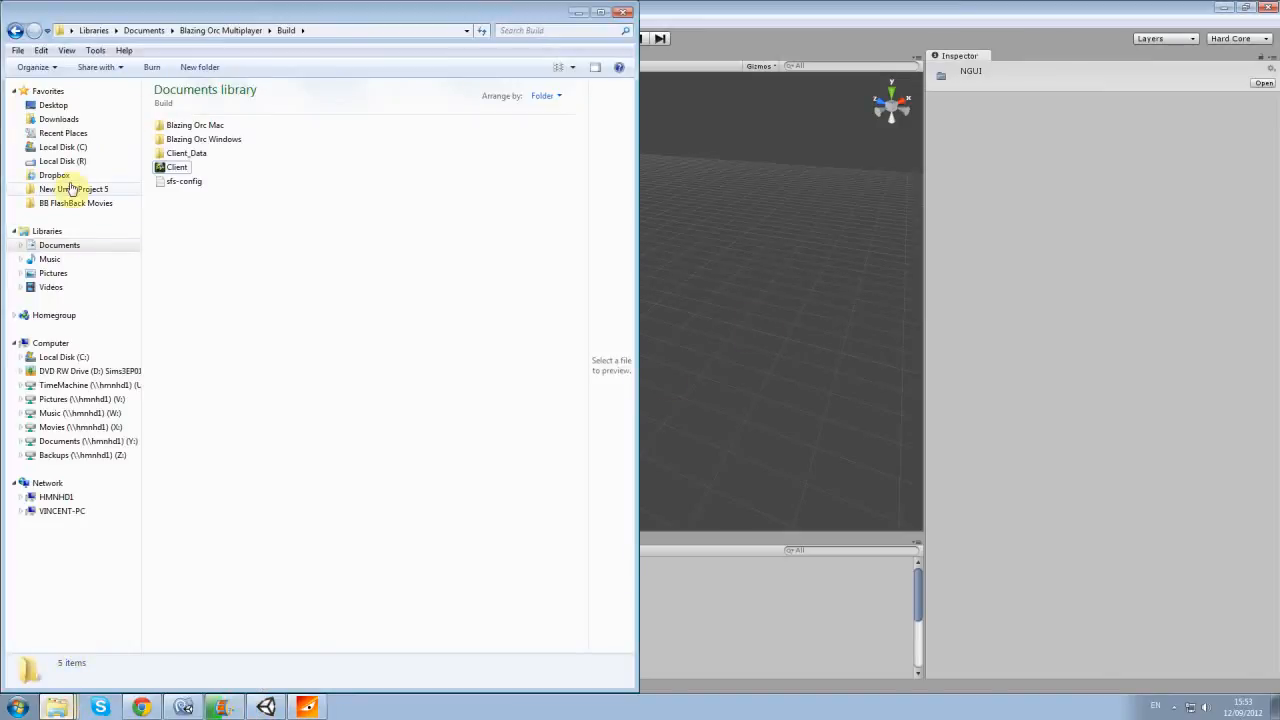
pyautogui.click(72, 188)
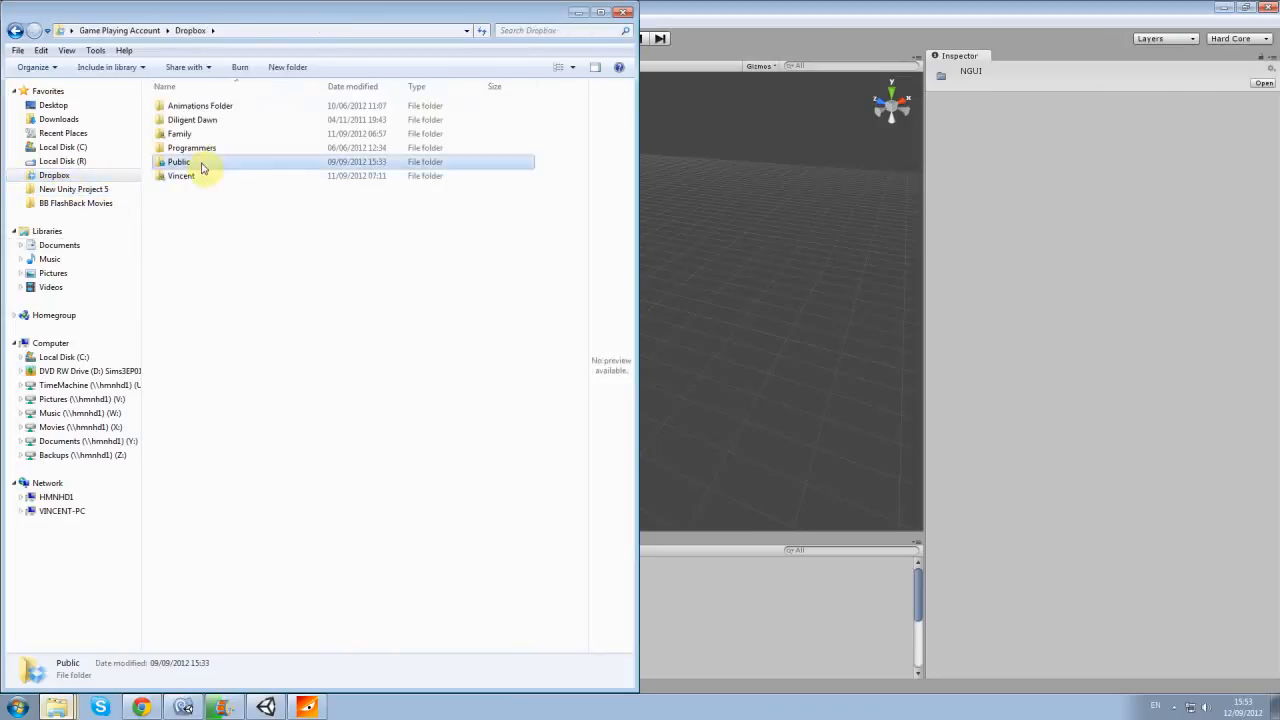
# Step: Browse into Dropbox's Public folder and its subfolder holding the Unity Web Player build
pyautogui.doubleClick(180, 162)
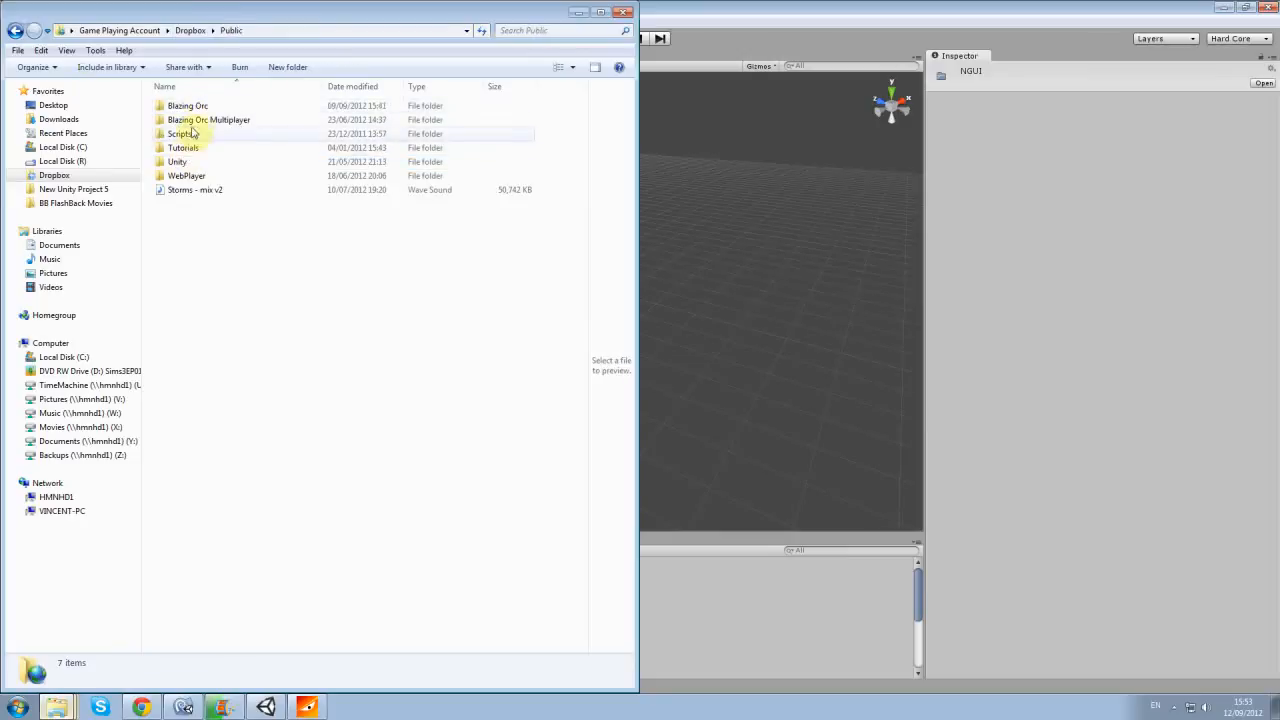
pyautogui.doubleClick(188, 104)
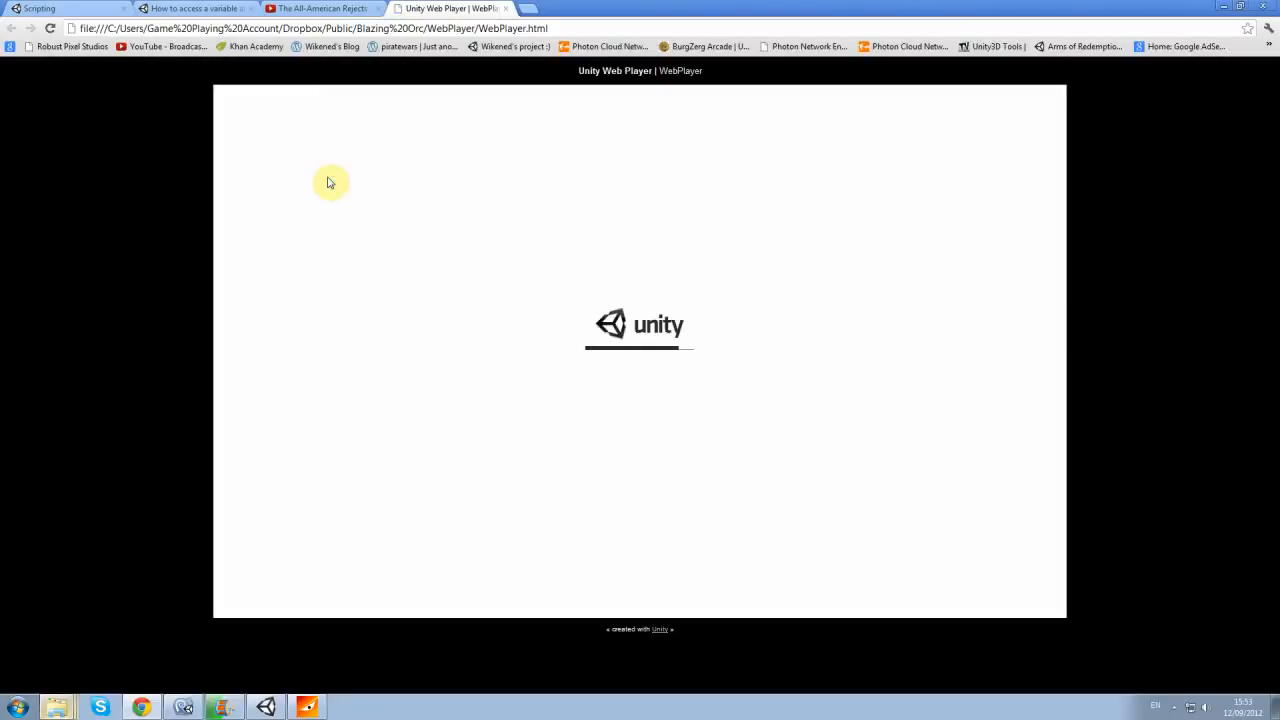
pyautogui.moveTo(616, 284)
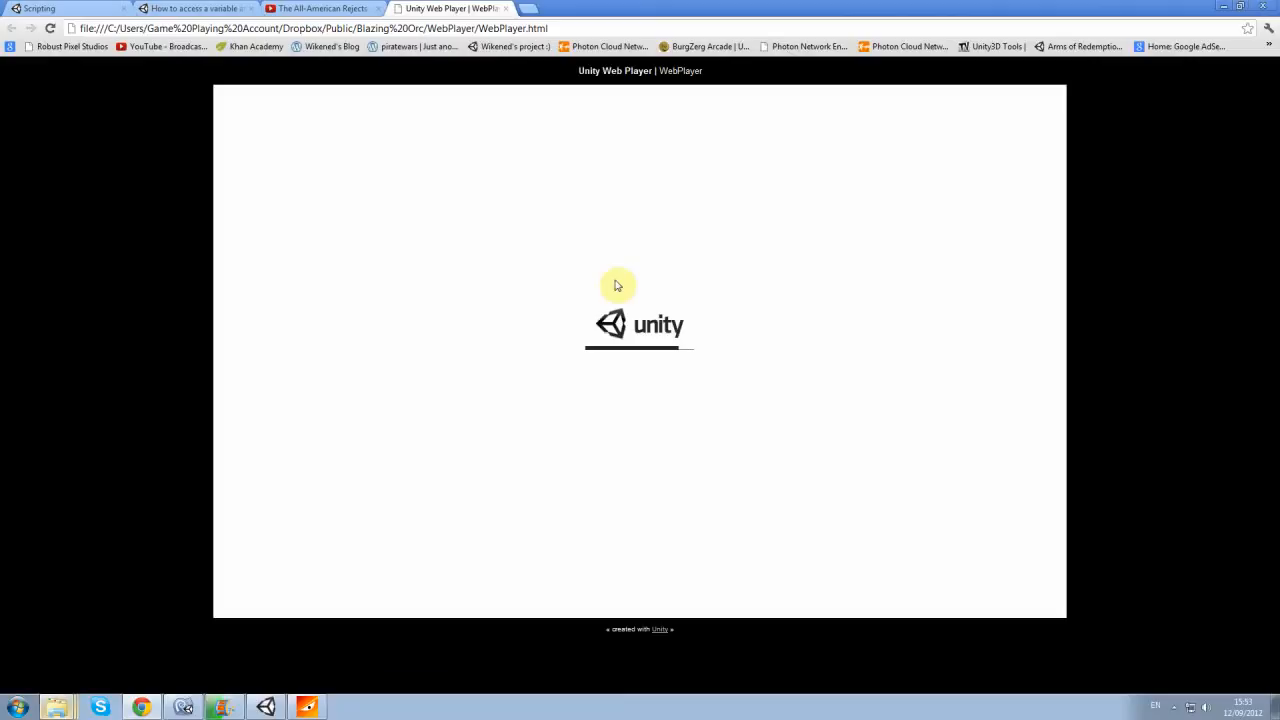
pyautogui.moveTo(604, 280)
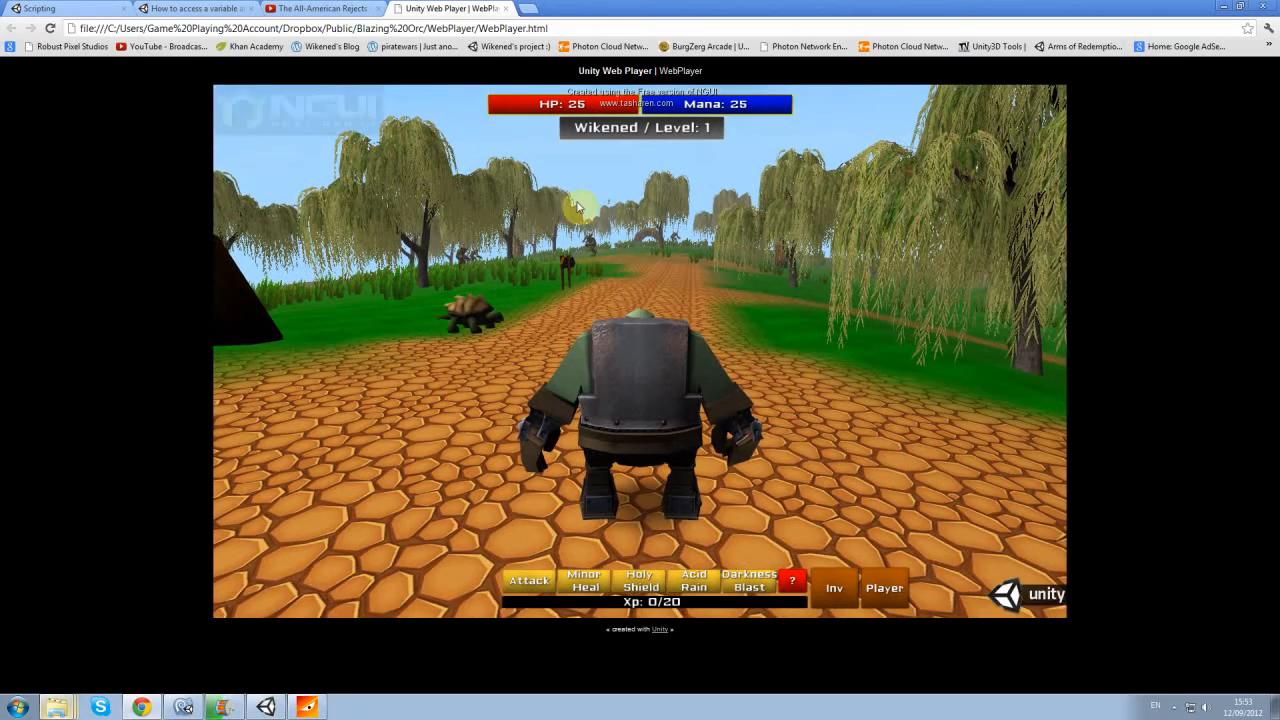
# Step: View the web game's Options and wikened's level 1 character sheet, then return to play
pyautogui.click(792, 582)
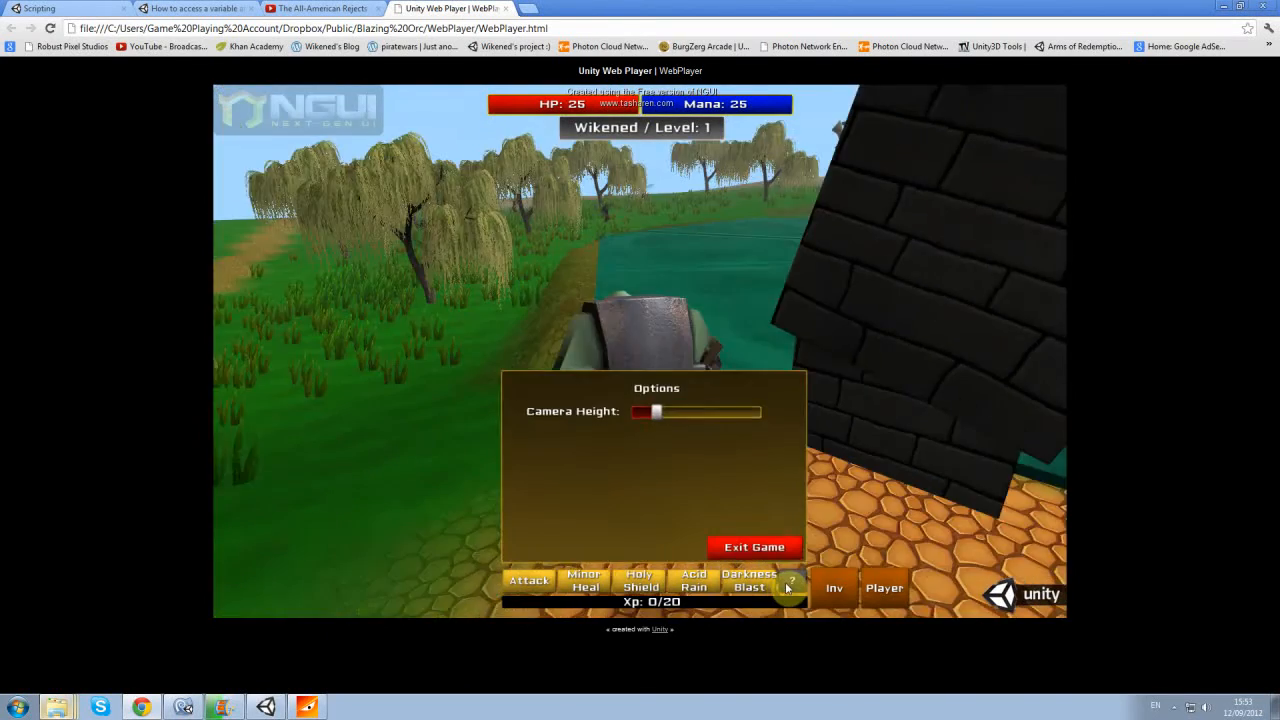
pyautogui.click(884, 588)
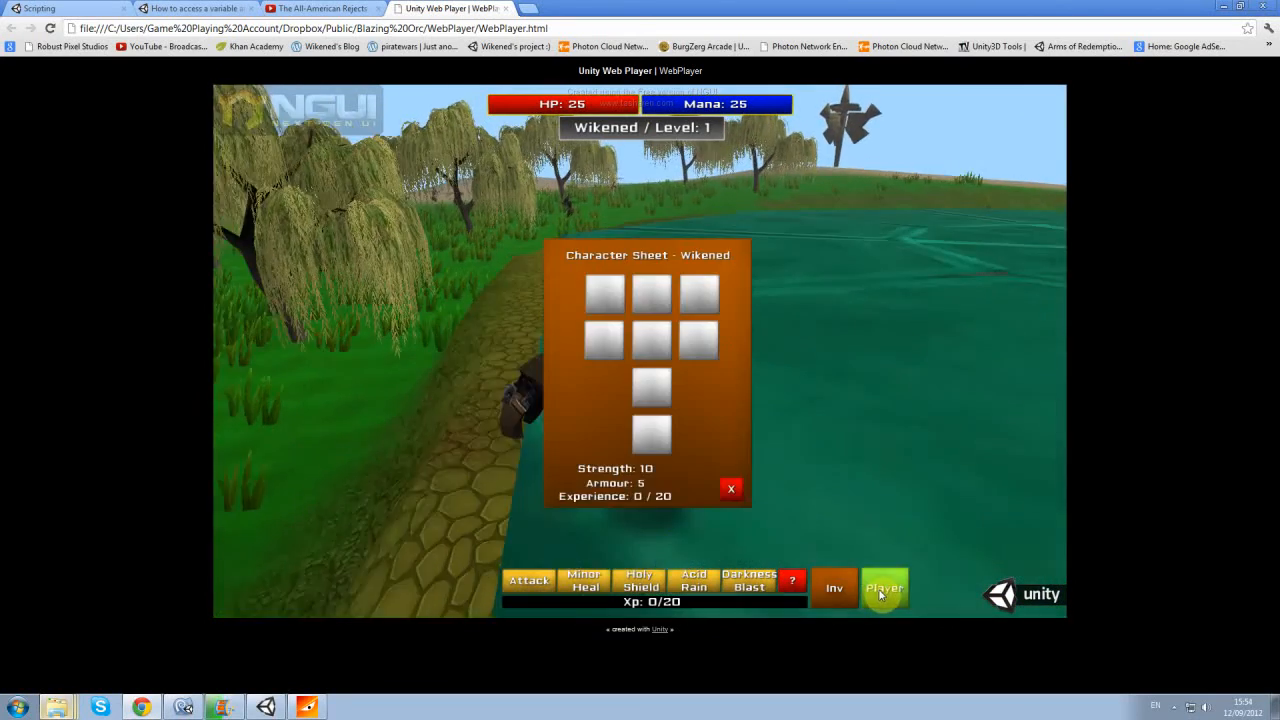
pyautogui.click(884, 588)
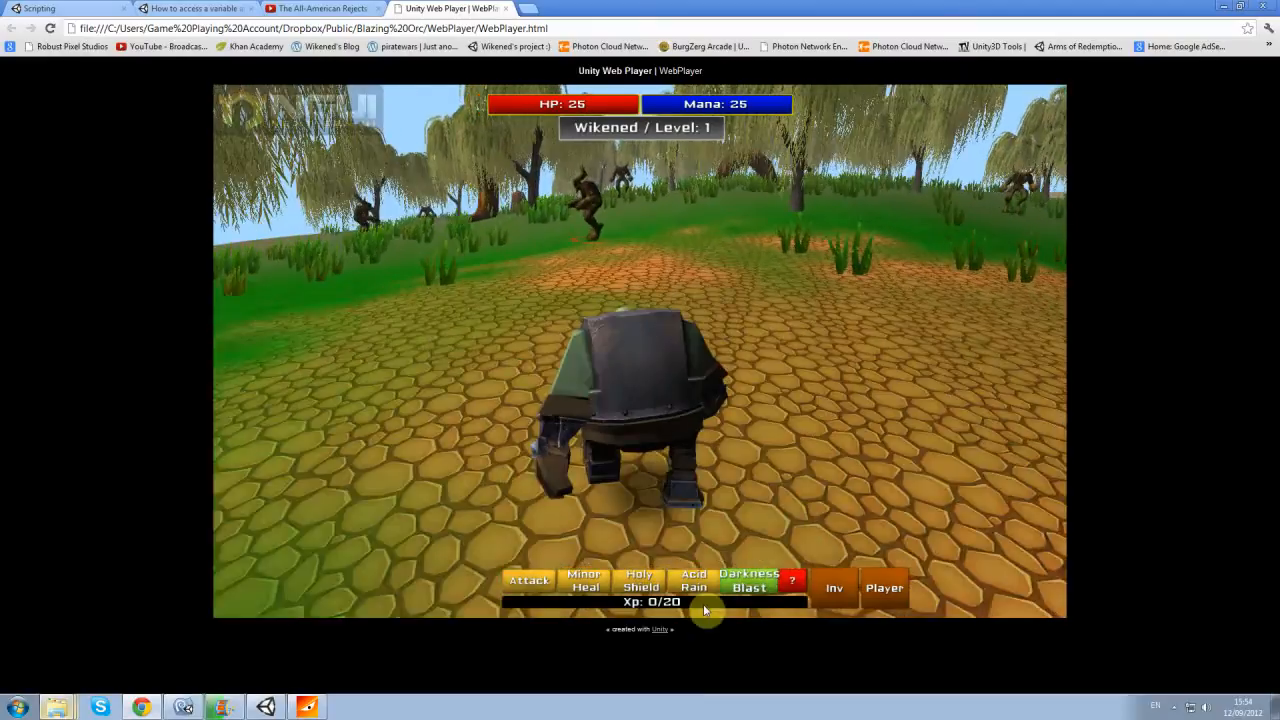
# Step: Kill the approaching horned monster with Darkness Blast casts and close-range attacks
pyautogui.click(748, 580)
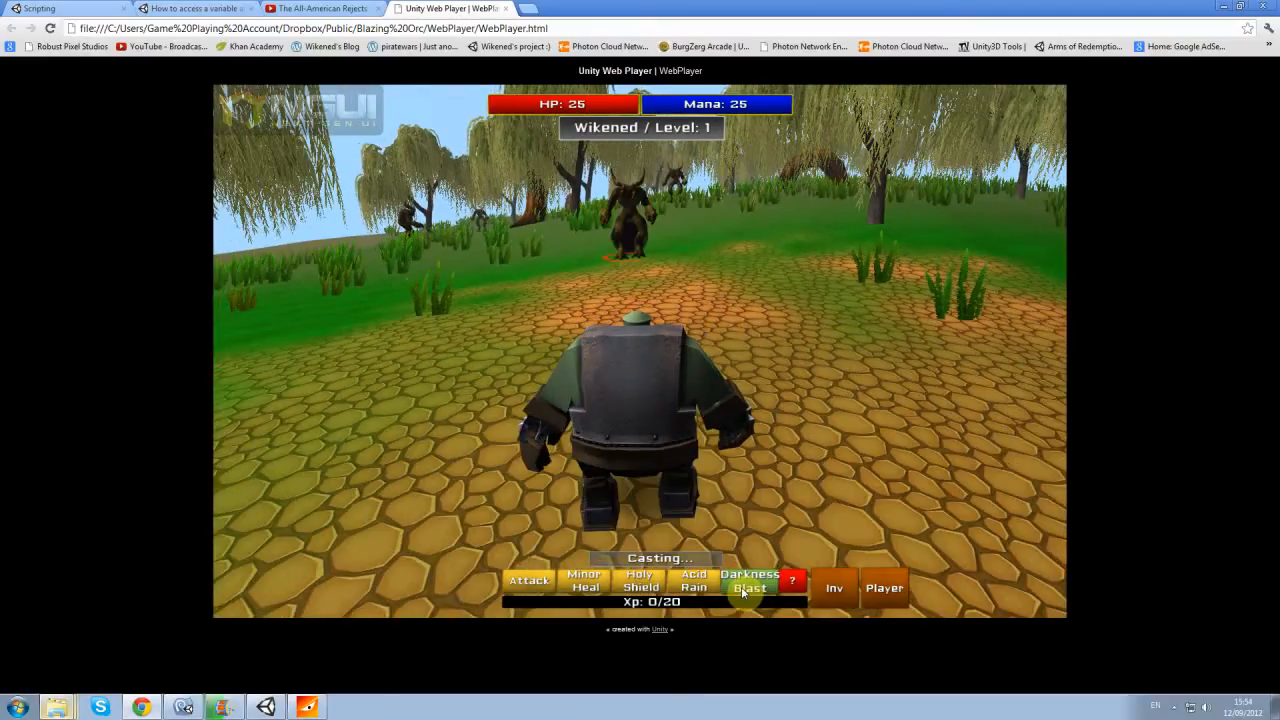
pyautogui.click(748, 588)
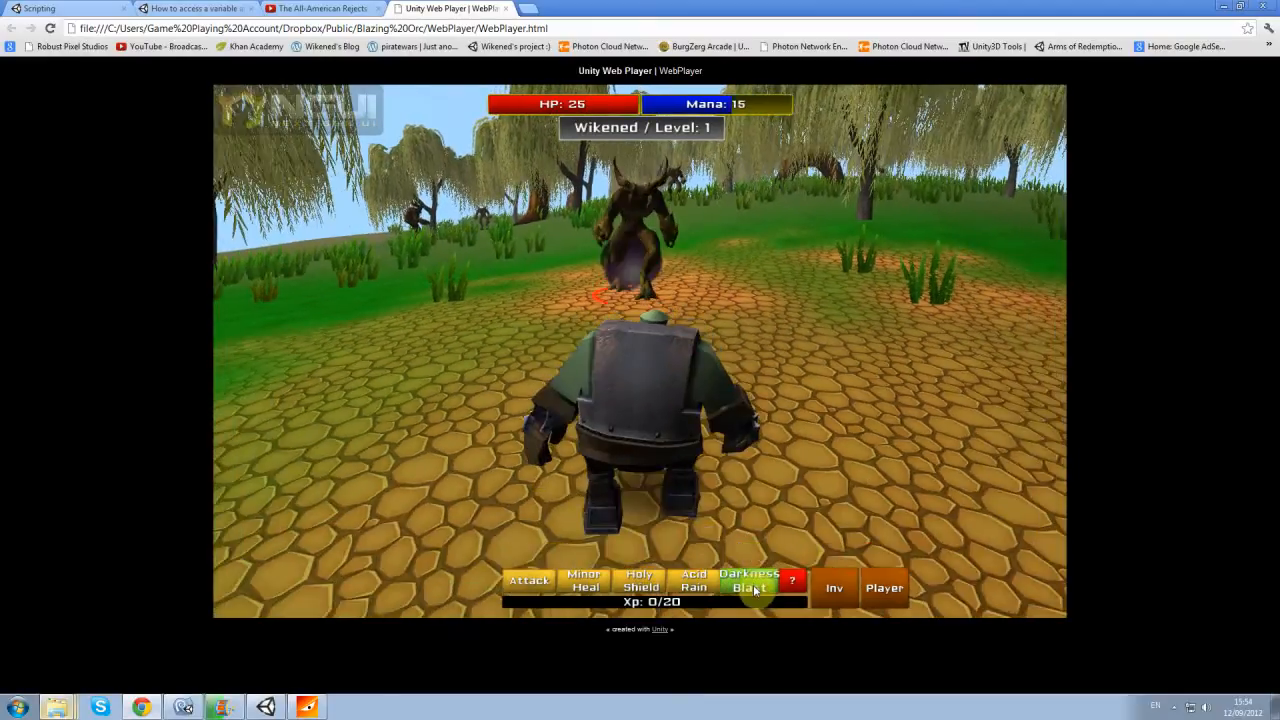
pyautogui.click(528, 580)
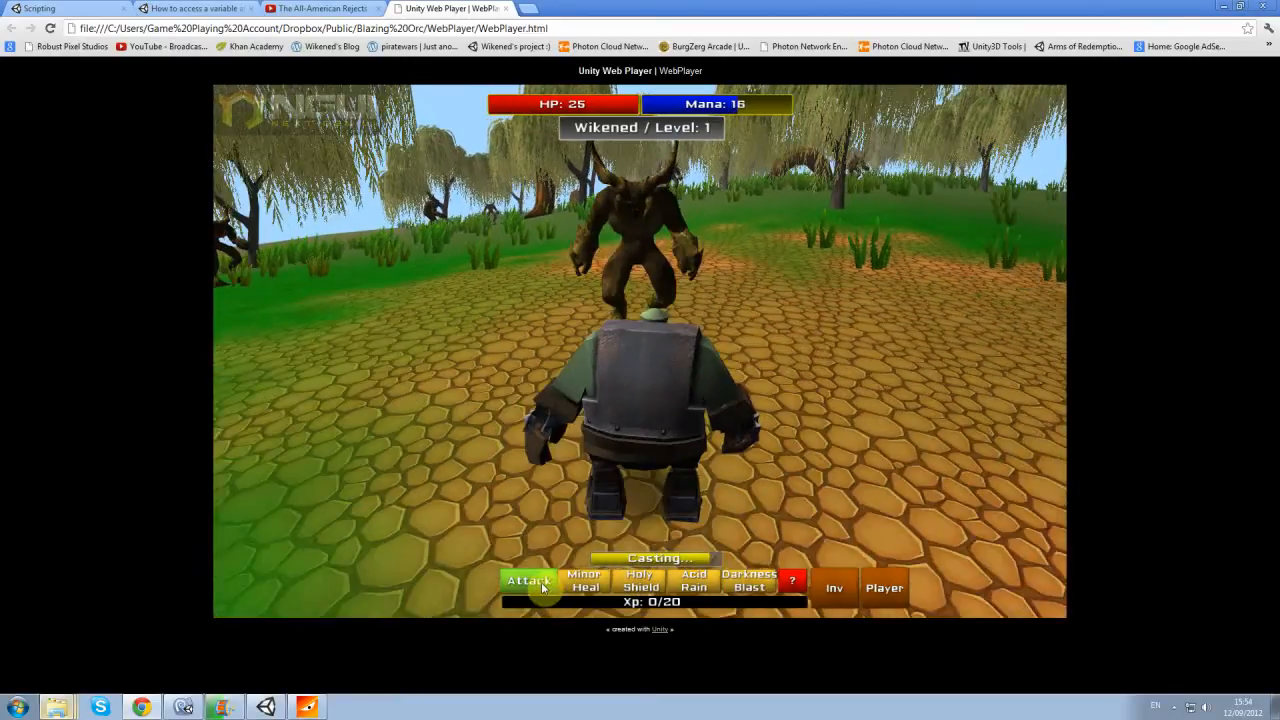
pyautogui.click(528, 588)
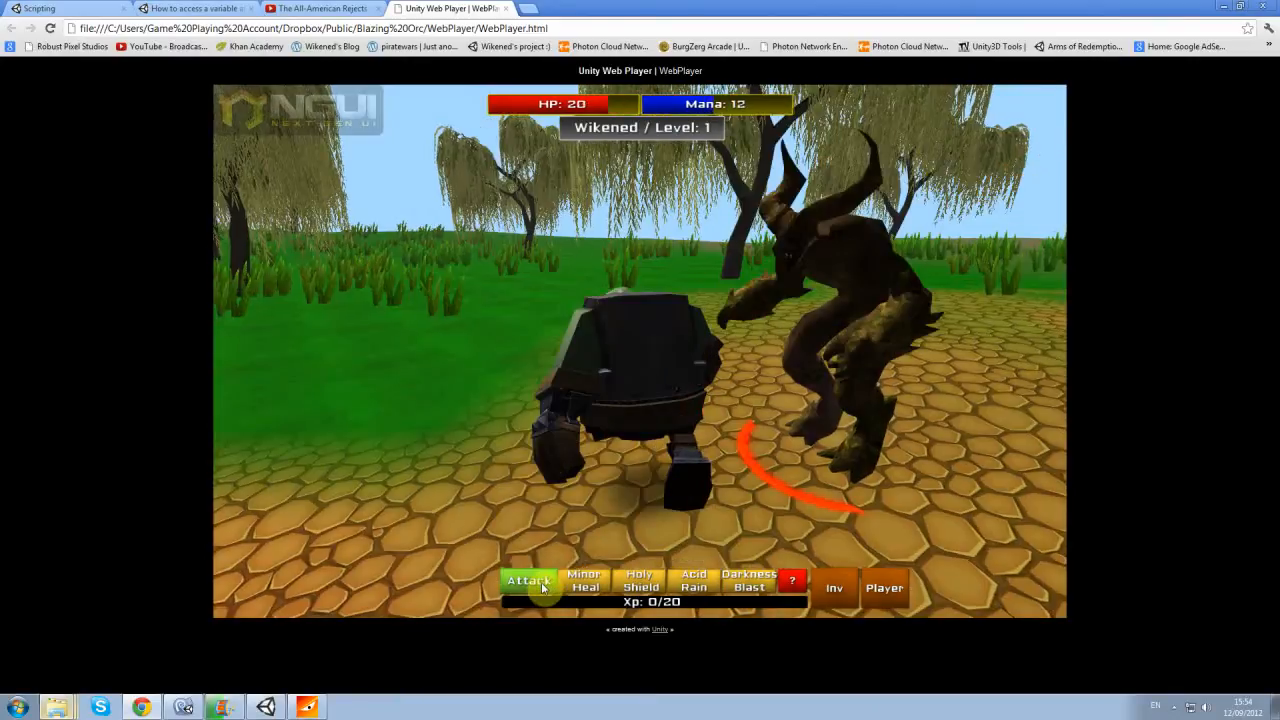
pyautogui.click(528, 584)
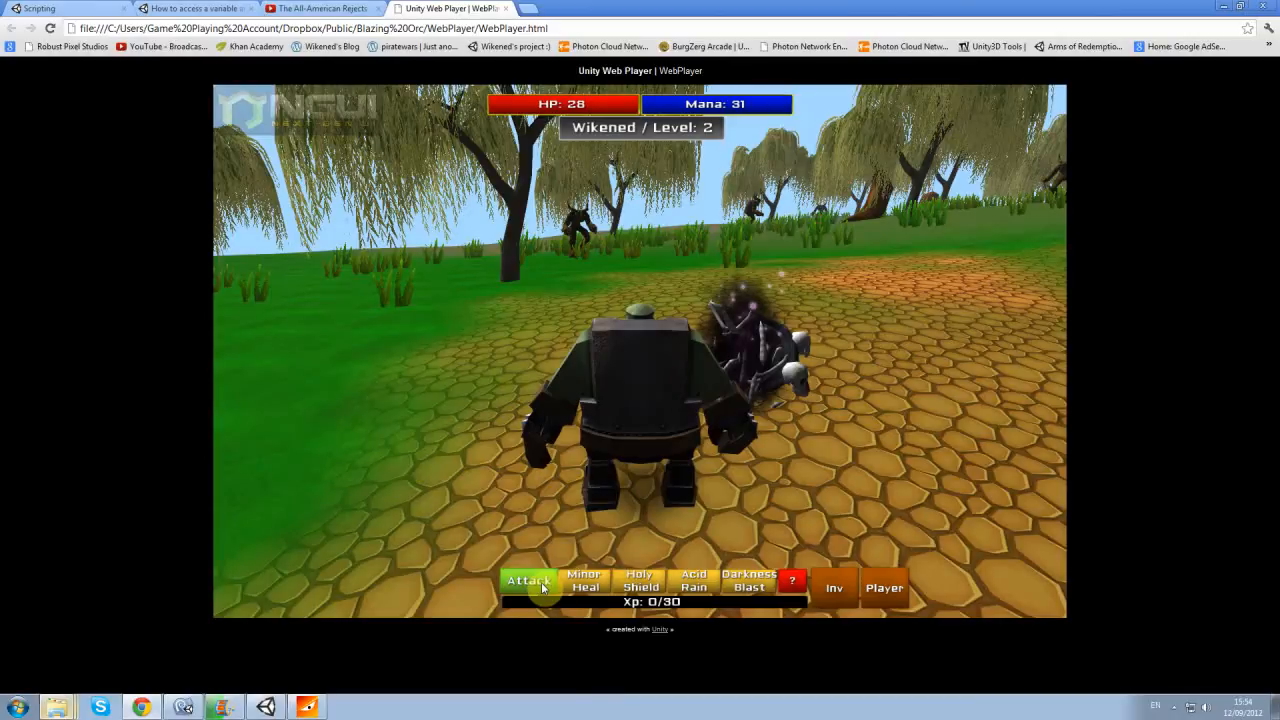
pyautogui.click(528, 580)
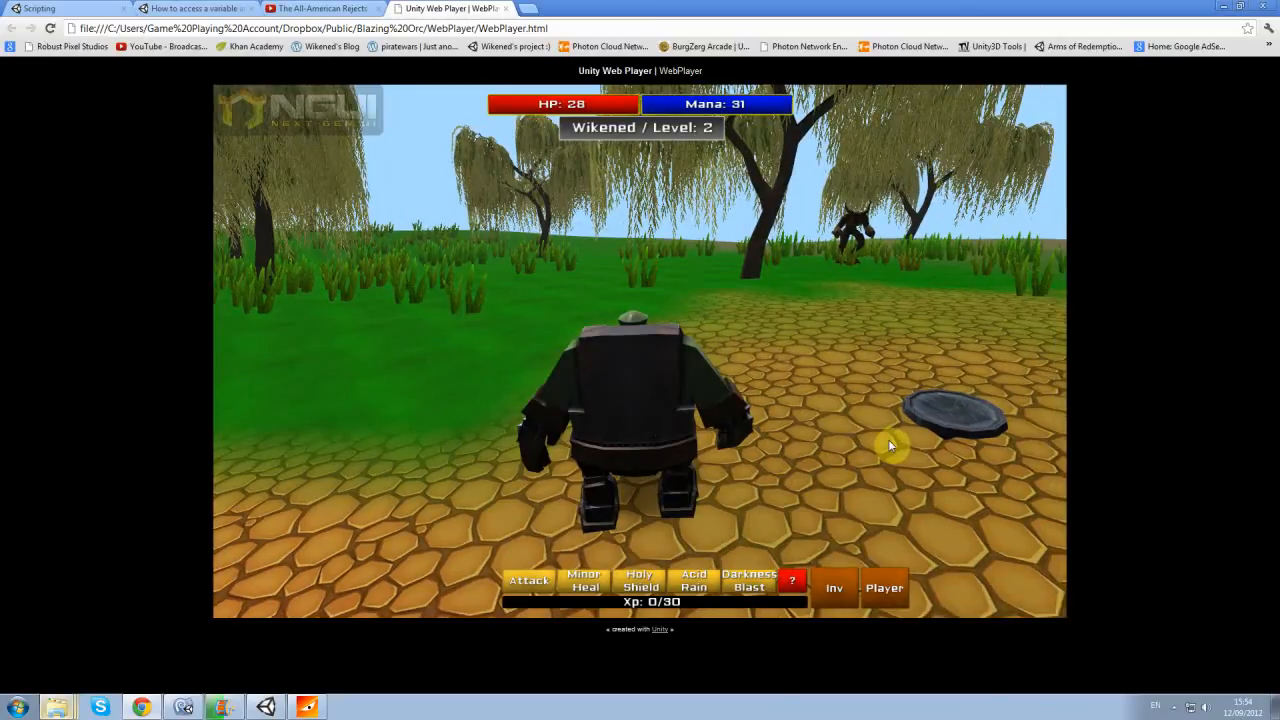
# Step: Pick up and equip the dropped shield, then cast Holy Shield and Minor Heal on the orc
pyautogui.click(832, 588)
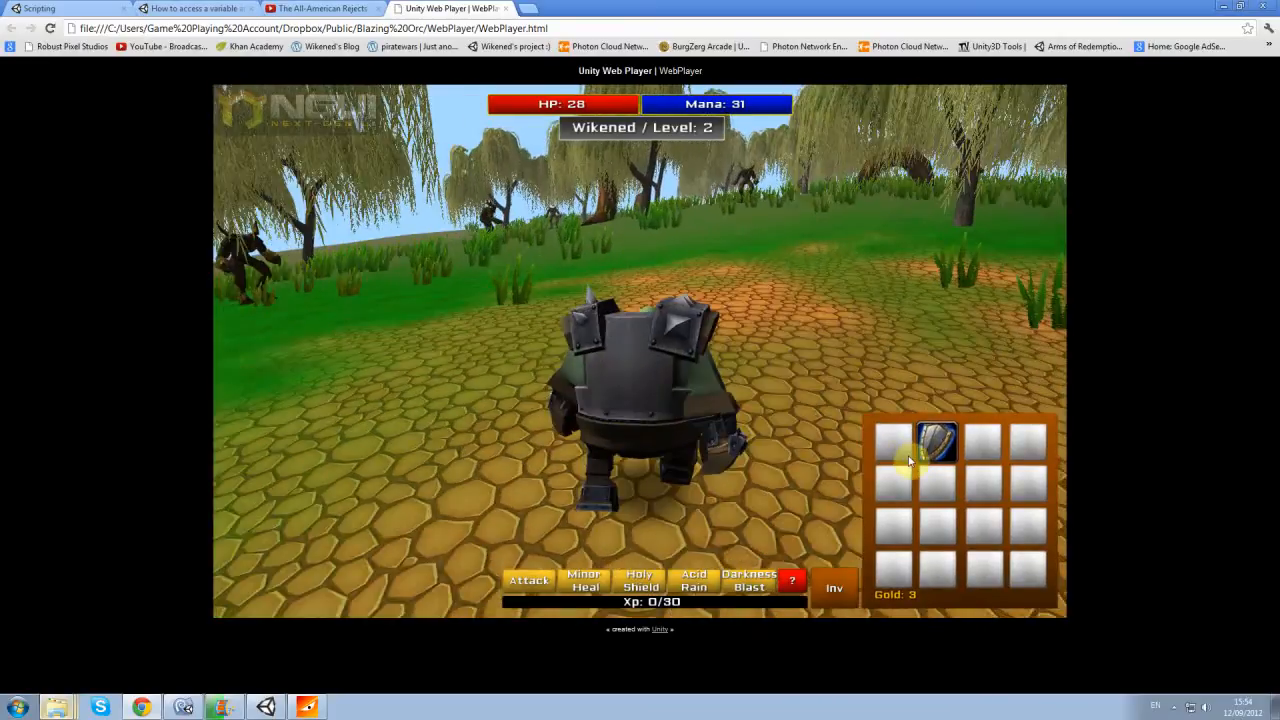
pyautogui.click(884, 588)
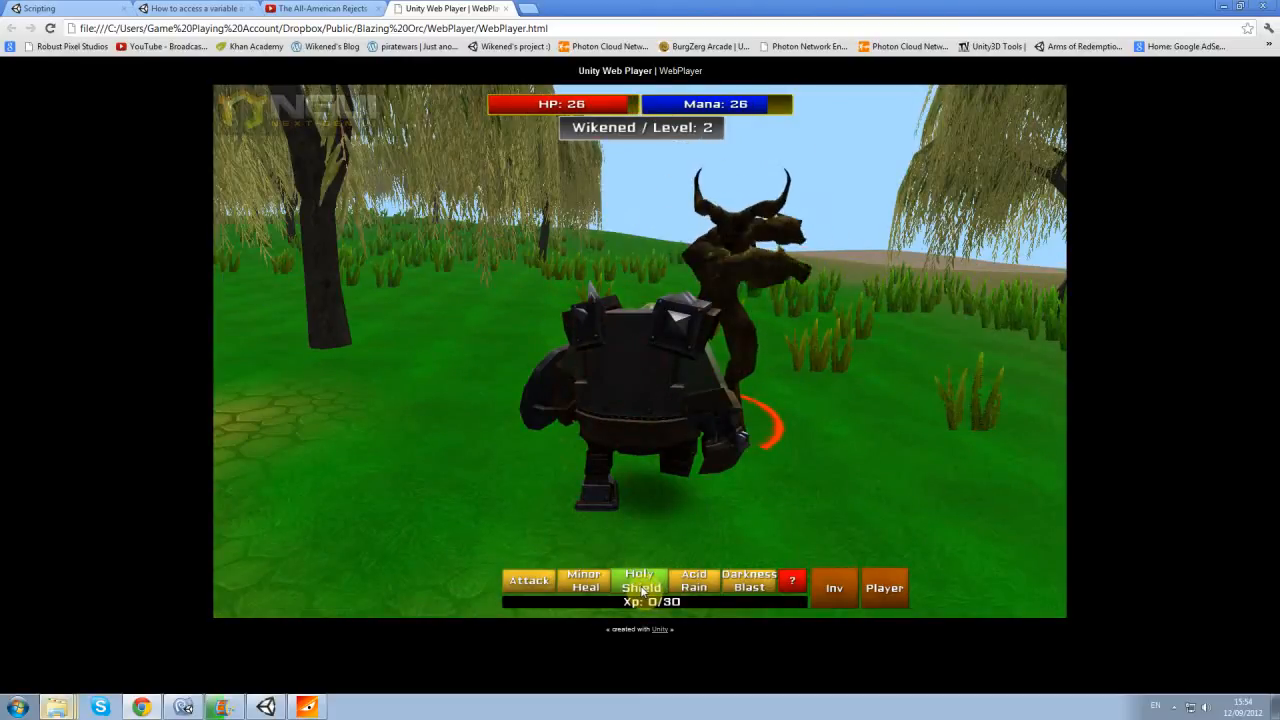
pyautogui.click(640, 580)
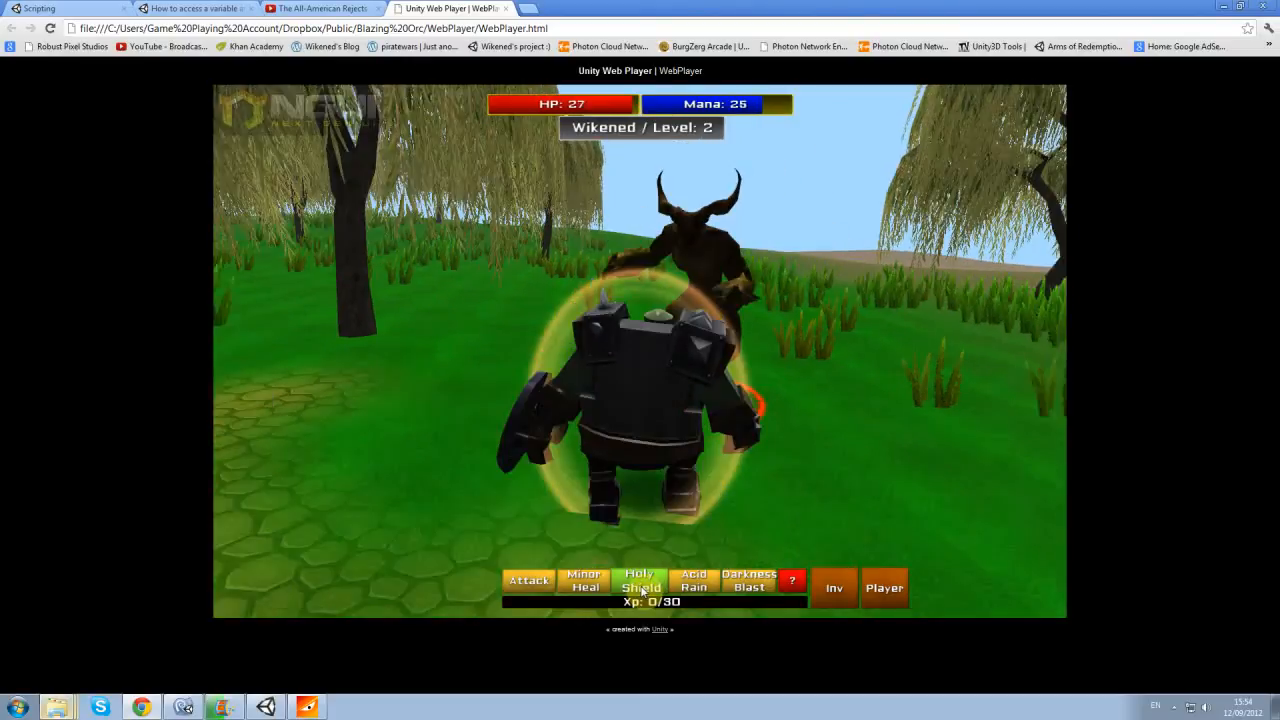
pyautogui.click(584, 580)
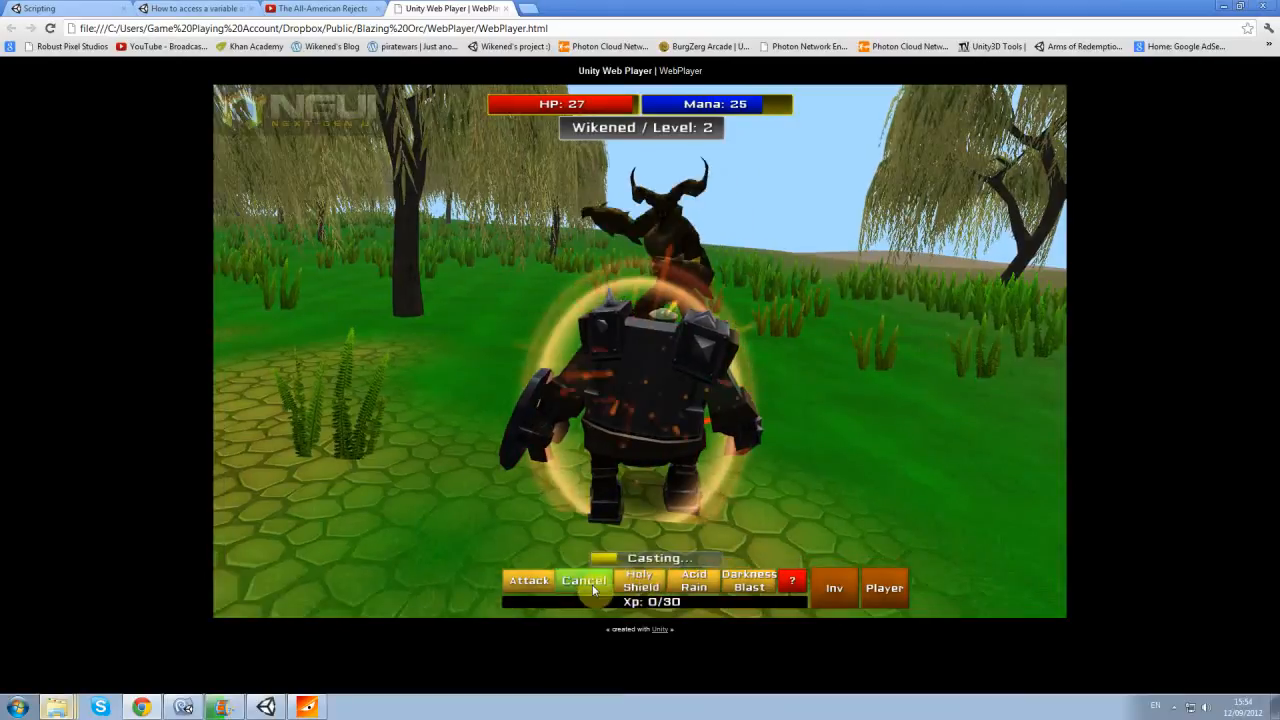
pyautogui.click(584, 584)
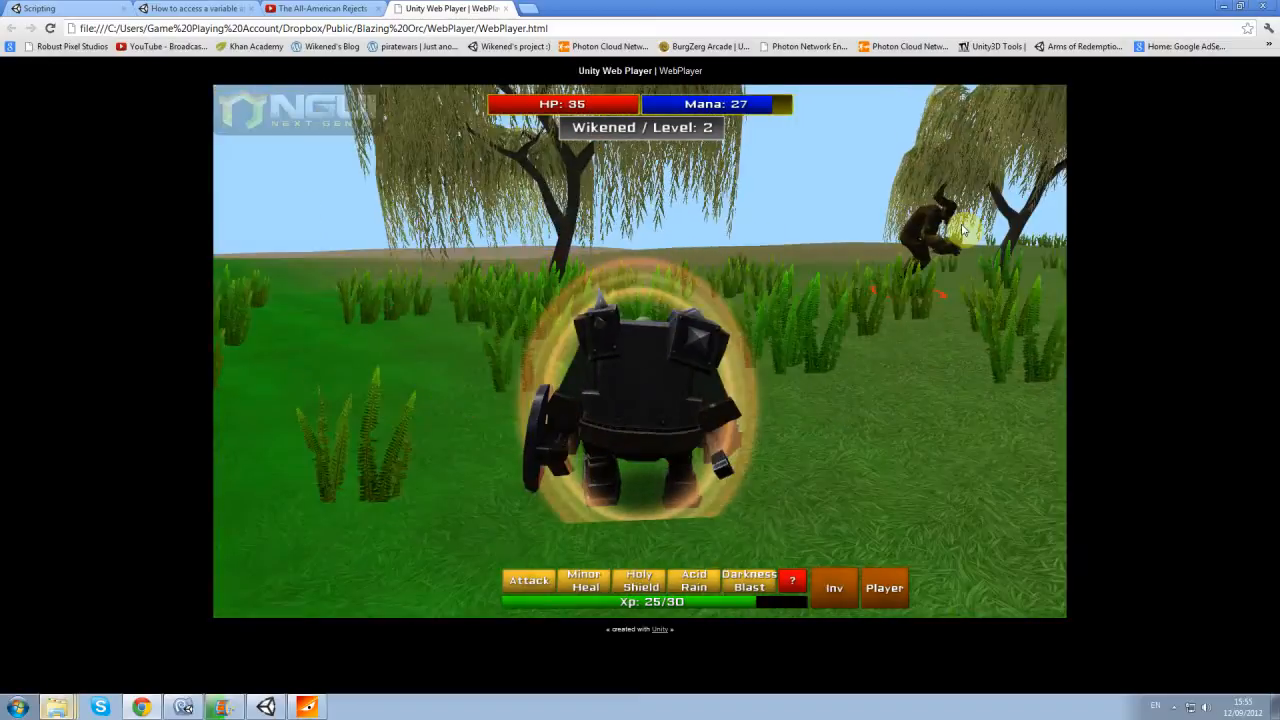
# Step: Fight the next horned monster up to level 4, then switch to the YouTube music video
pyautogui.click(748, 580)
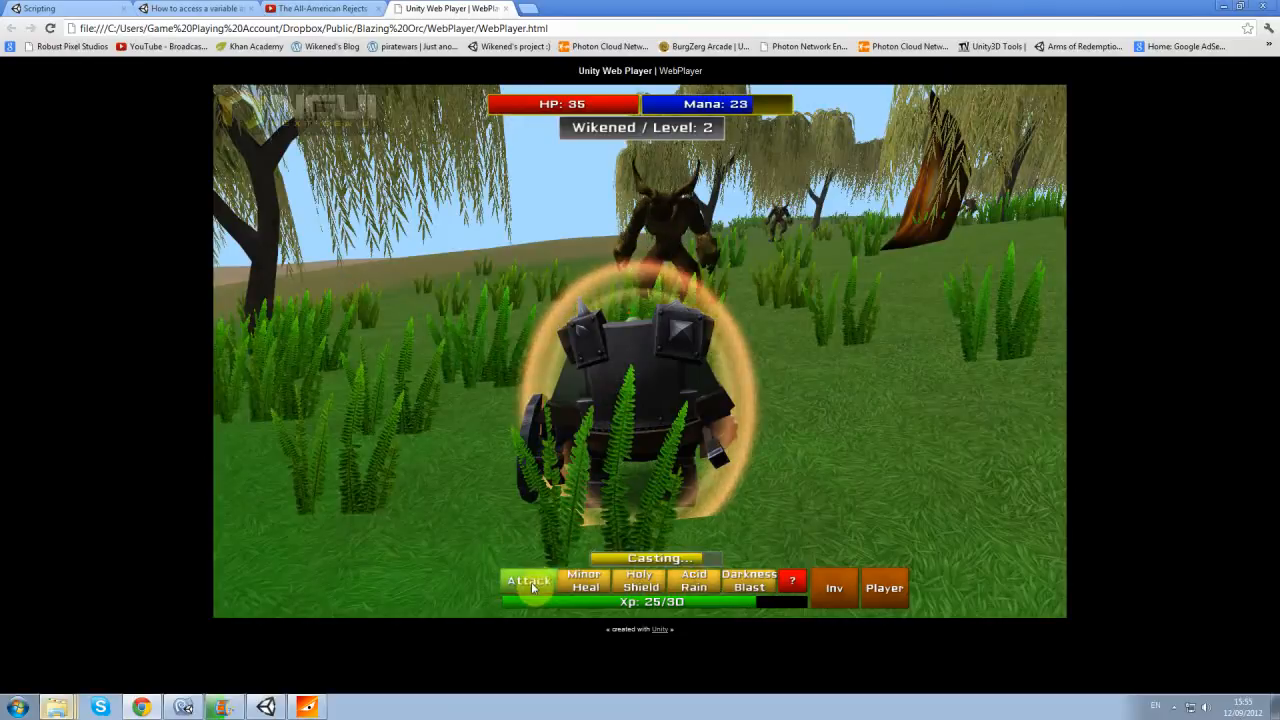
pyautogui.click(528, 580)
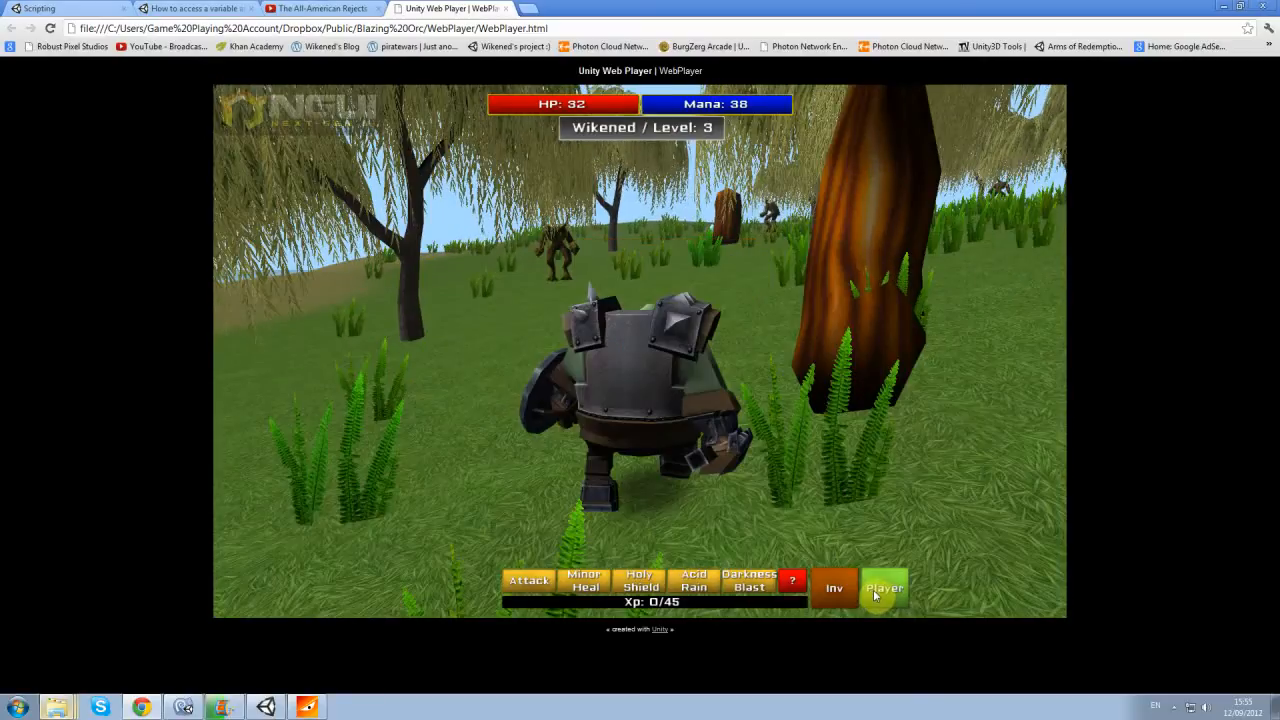
pyautogui.click(748, 588)
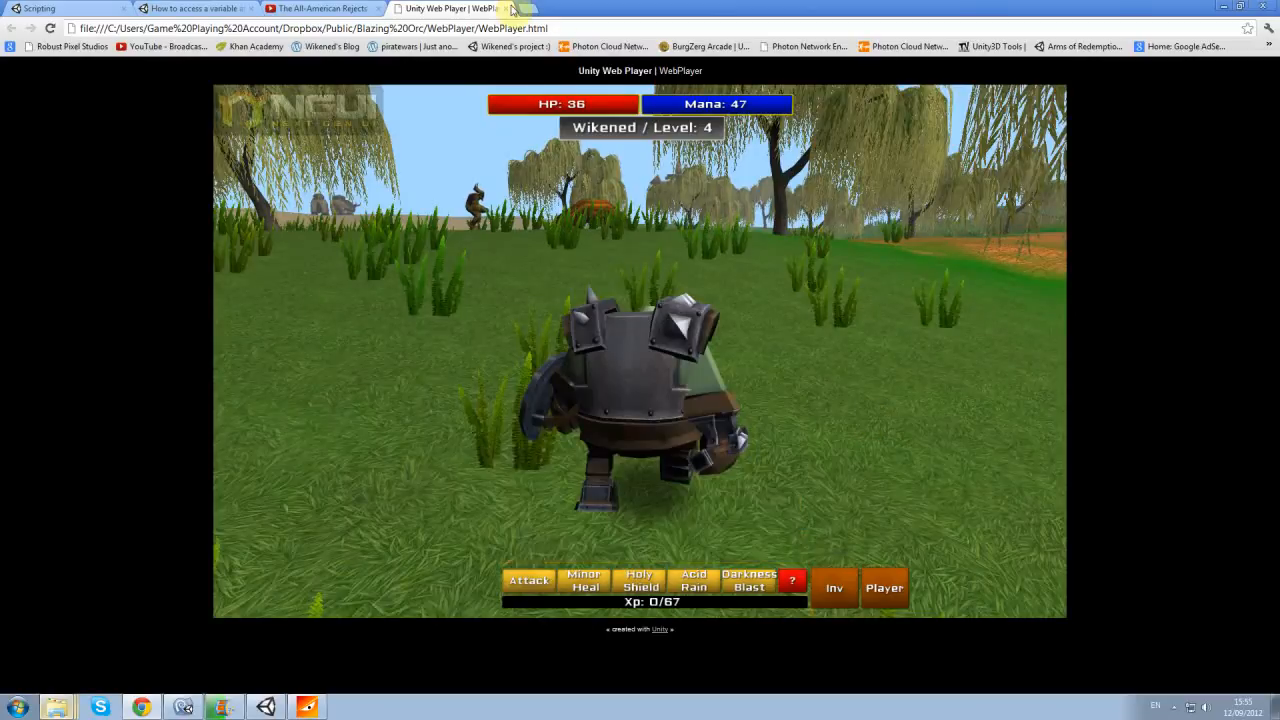
pyautogui.click(316, 8)
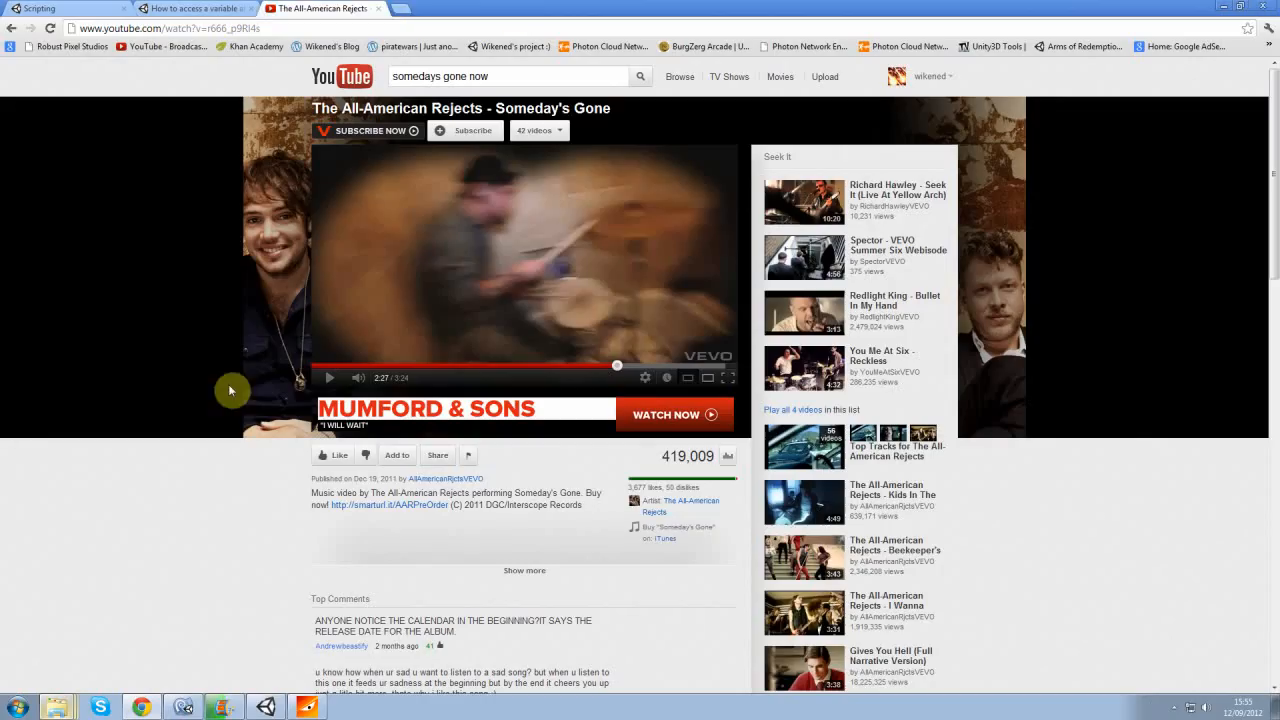
pyautogui.moveTo(242, 568)
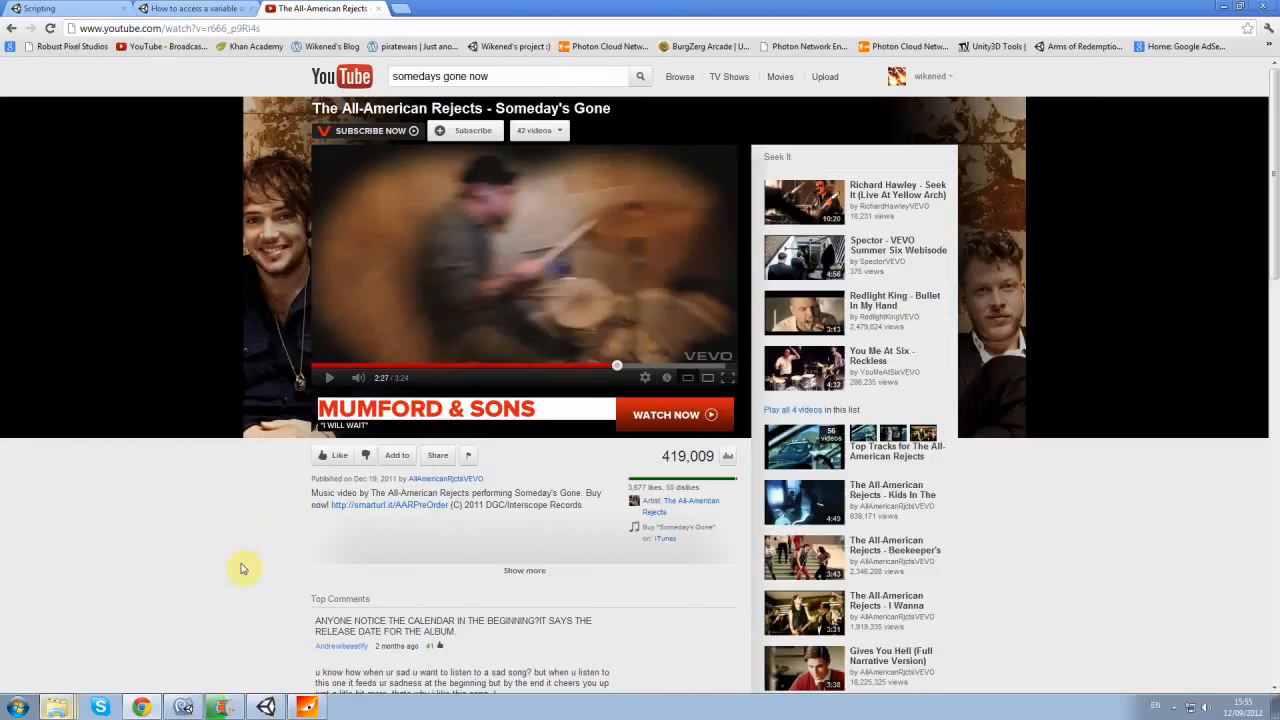